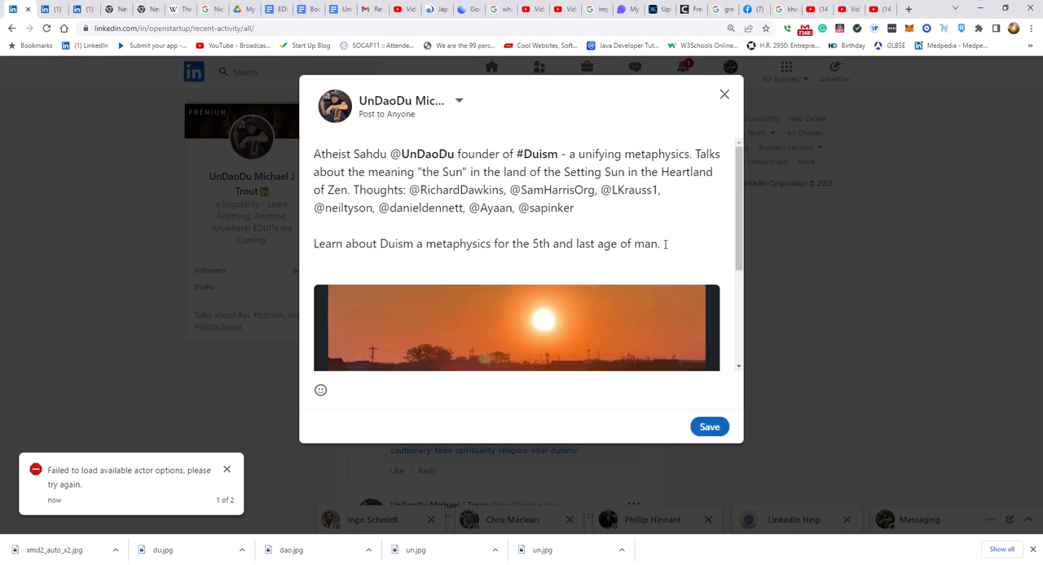
Append the Brothers' Journey article URL after the post's last line and save the edit
{"action": "type", "text": "https://www.linkedin.com/pulse/brothers-journey-cautionary-tales-spirituality-religion-obai-duism/"}
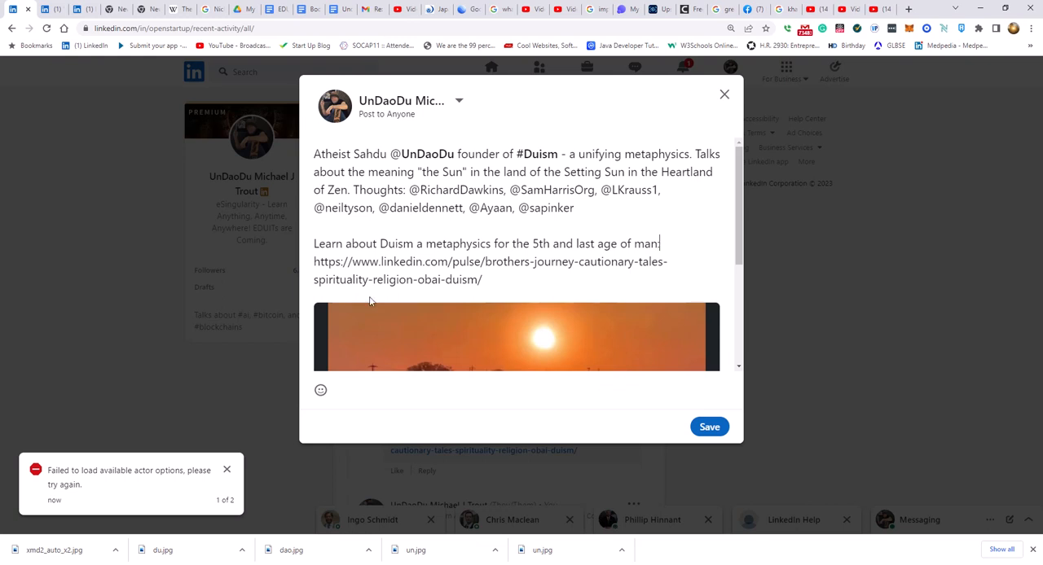
{"action": "mouse_move", "coordinate": [710, 427]}
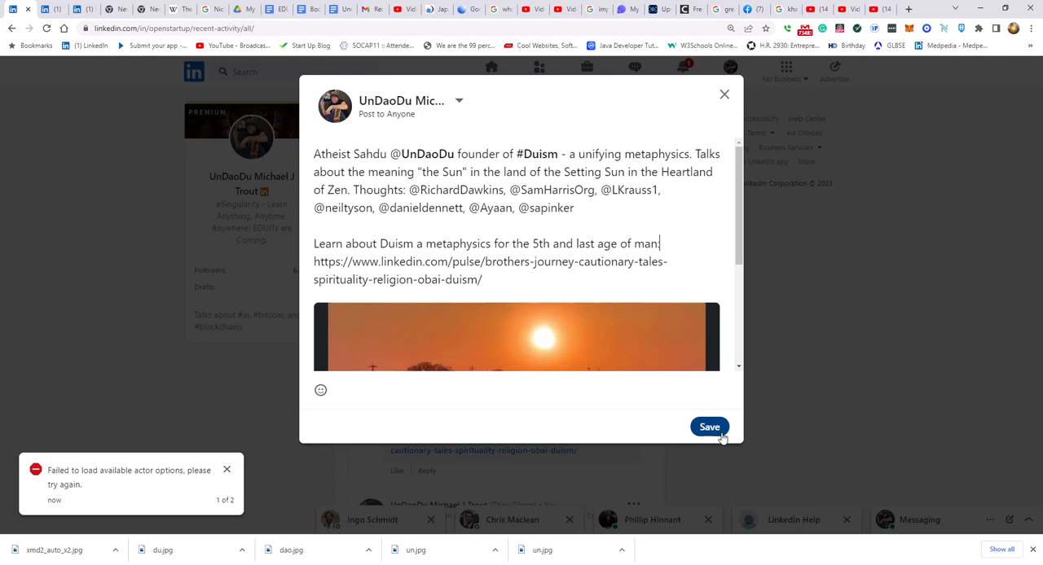
{"action": "left_click", "coordinate": [709, 427]}
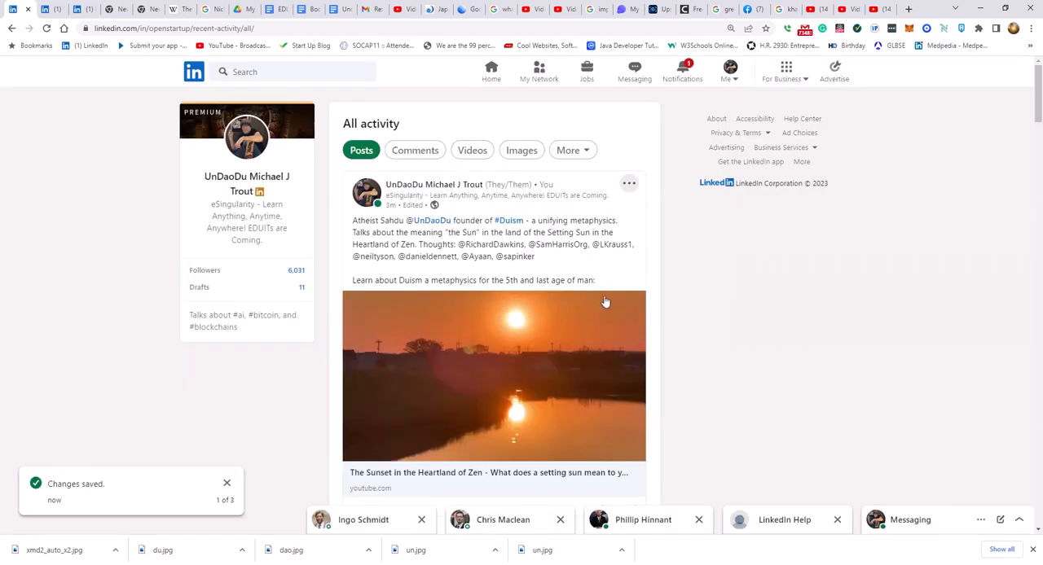
{"action": "mouse_move", "coordinate": [613, 179]}
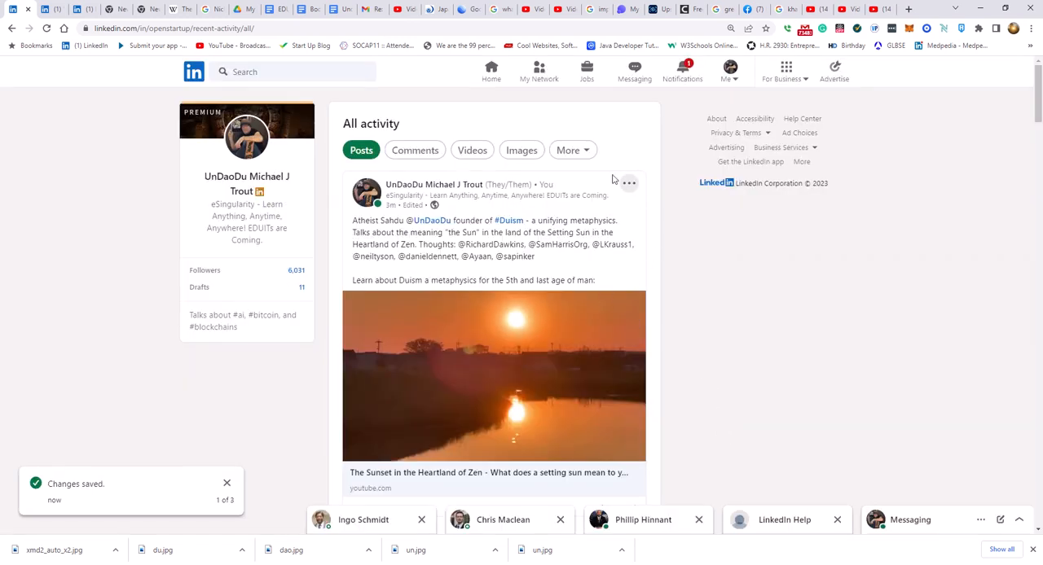
{"action": "mouse_move", "coordinate": [548, 210]}
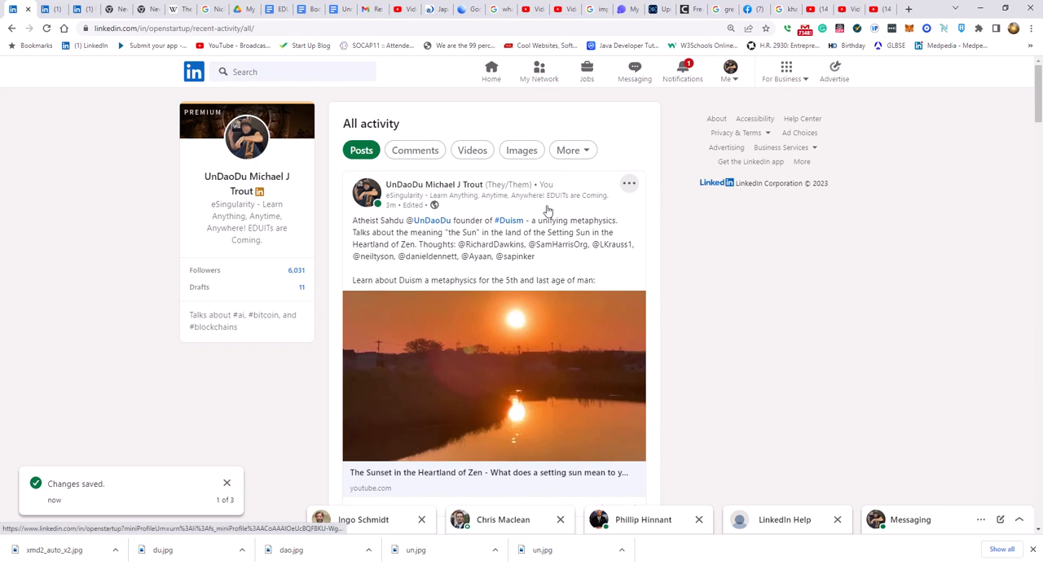
{"action": "key", "text": "F11"}
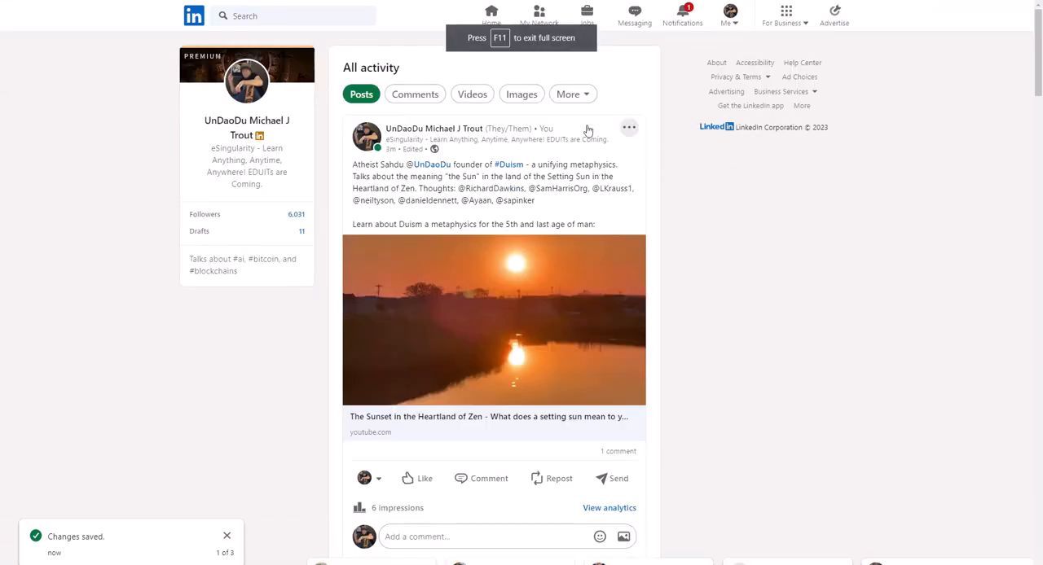
{"action": "mouse_move", "coordinate": [410, 218]}
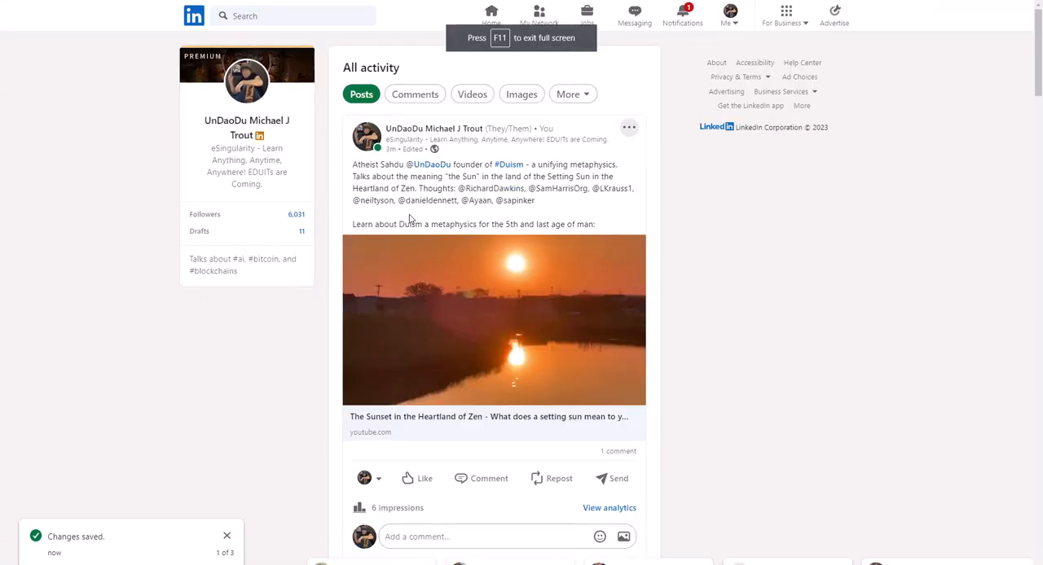
{"action": "mouse_move", "coordinate": [506, 237]}
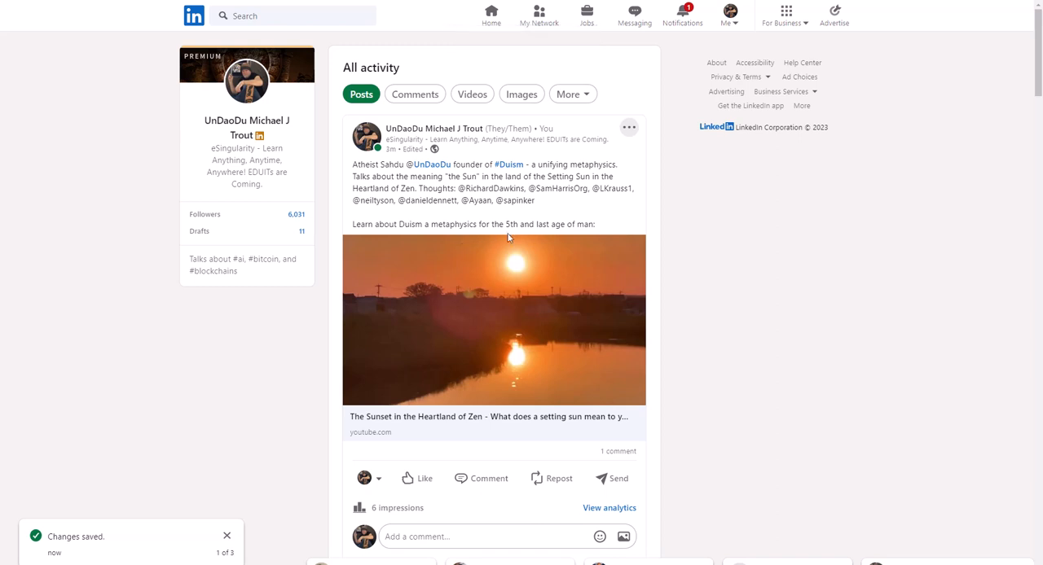
{"action": "mouse_move", "coordinate": [629, 128]}
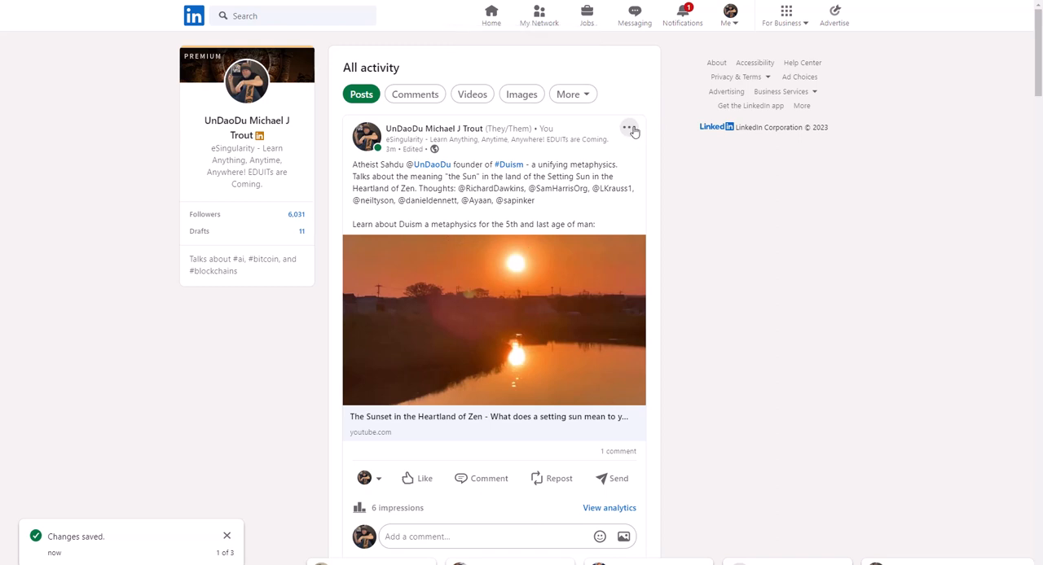
{"action": "mouse_move", "coordinate": [631, 132]}
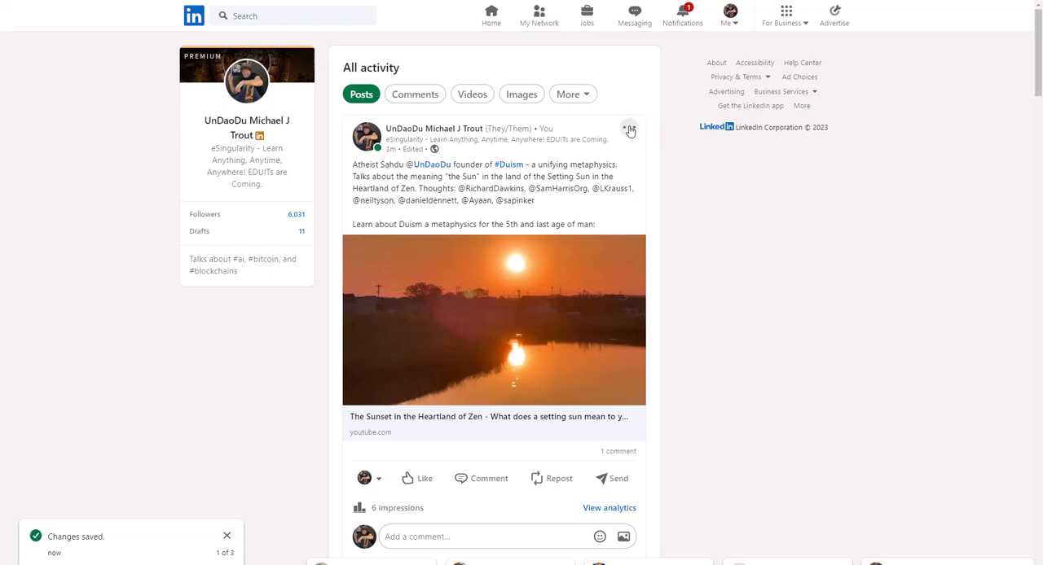
{"action": "mouse_move", "coordinate": [627, 135]}
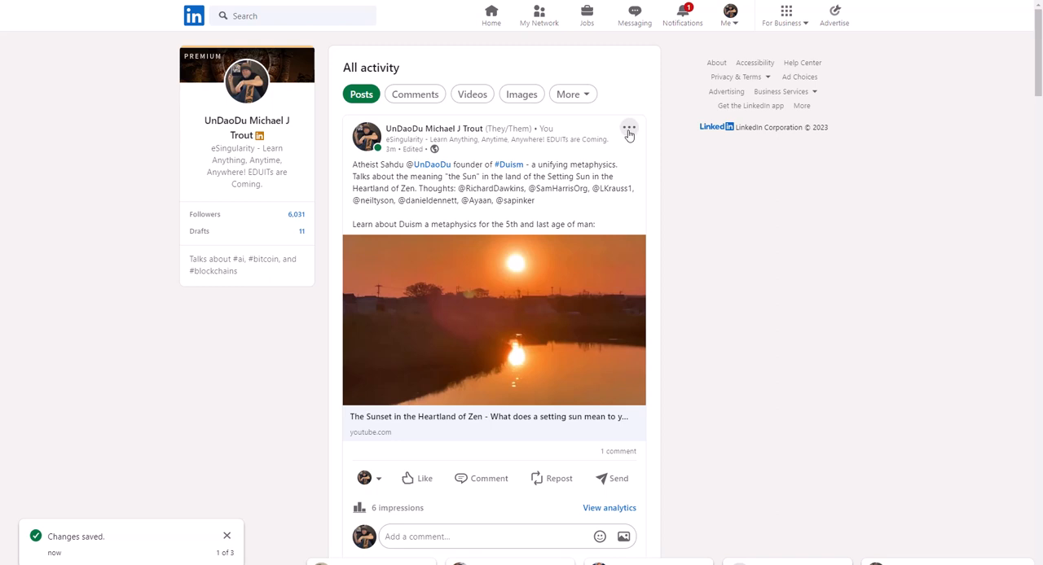
Re-edit the Duism post with the article link minus its trailing slash, and save
{"action": "left_click", "coordinate": [628, 128]}
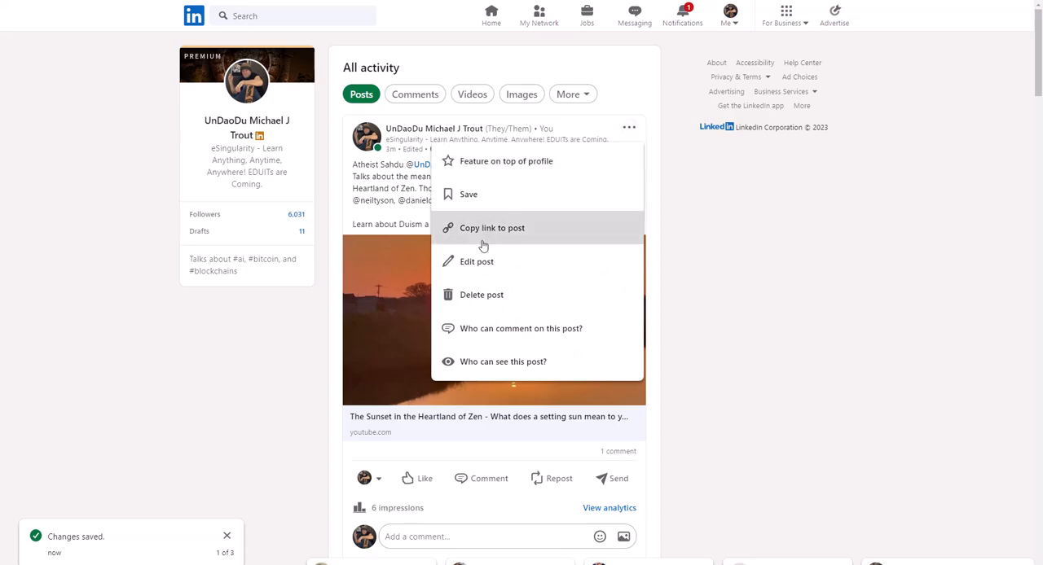
{"action": "left_click", "coordinate": [476, 262]}
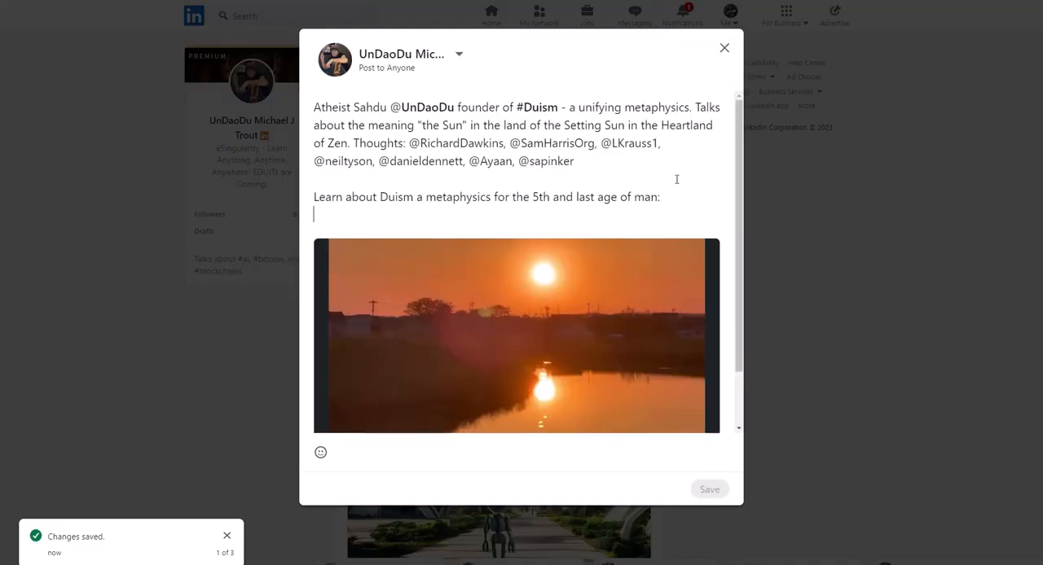
{"action": "type", "text": "https://www.linkedin.com/pulse/brothers-journey-cautionary-tales-spirituality-religion-obai-duism/"}
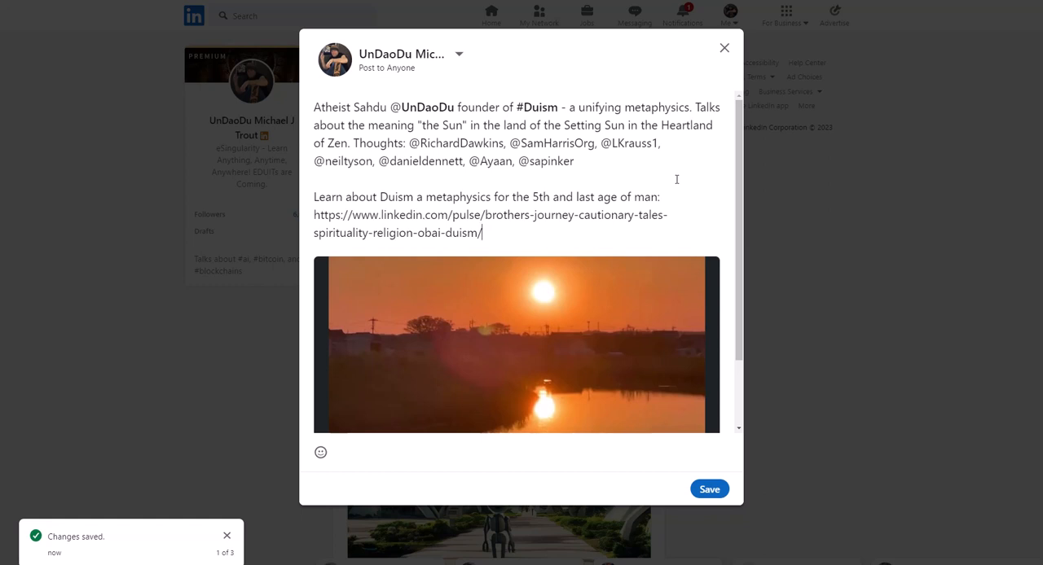
{"action": "mouse_move", "coordinate": [309, 225]}
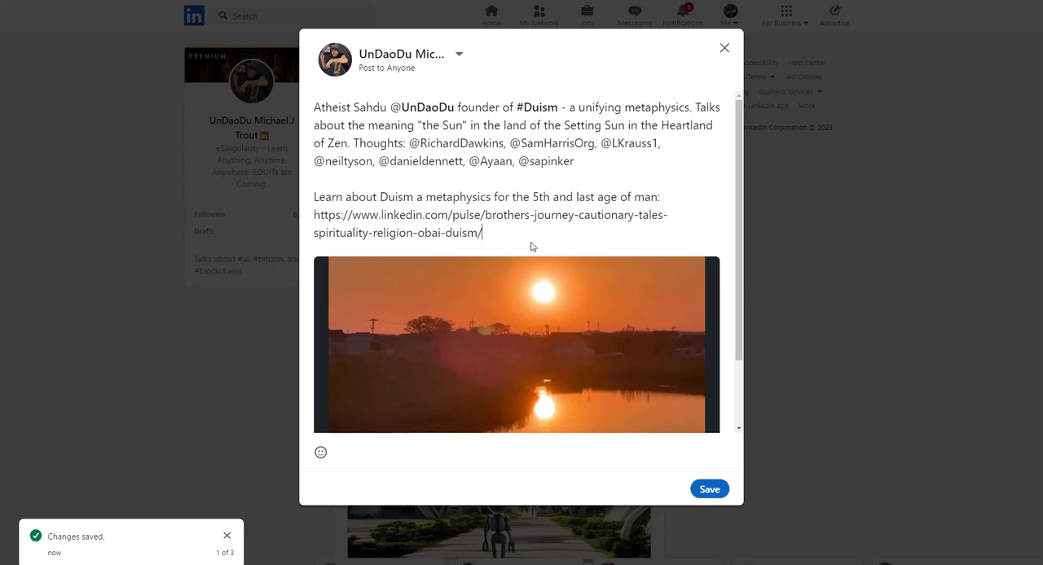
{"action": "key", "text": "Backspace"}
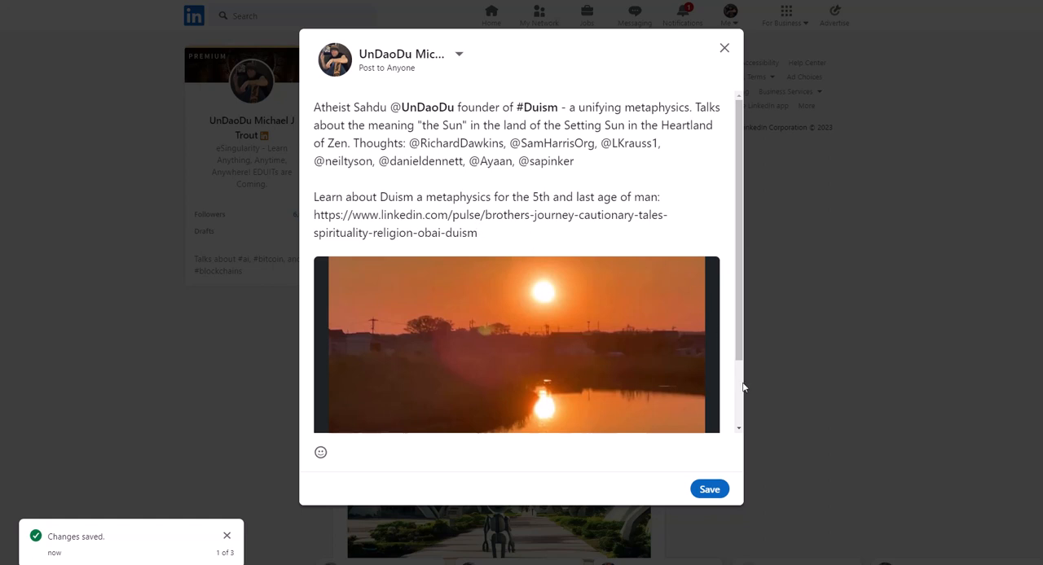
{"action": "left_click", "coordinate": [709, 488]}
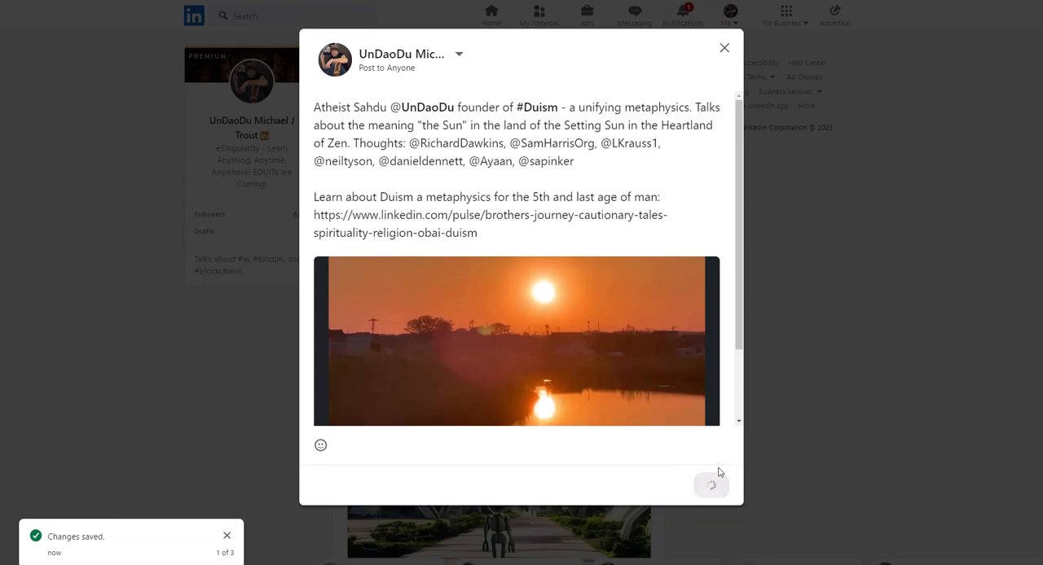
{"action": "left_click", "coordinate": [710, 485]}
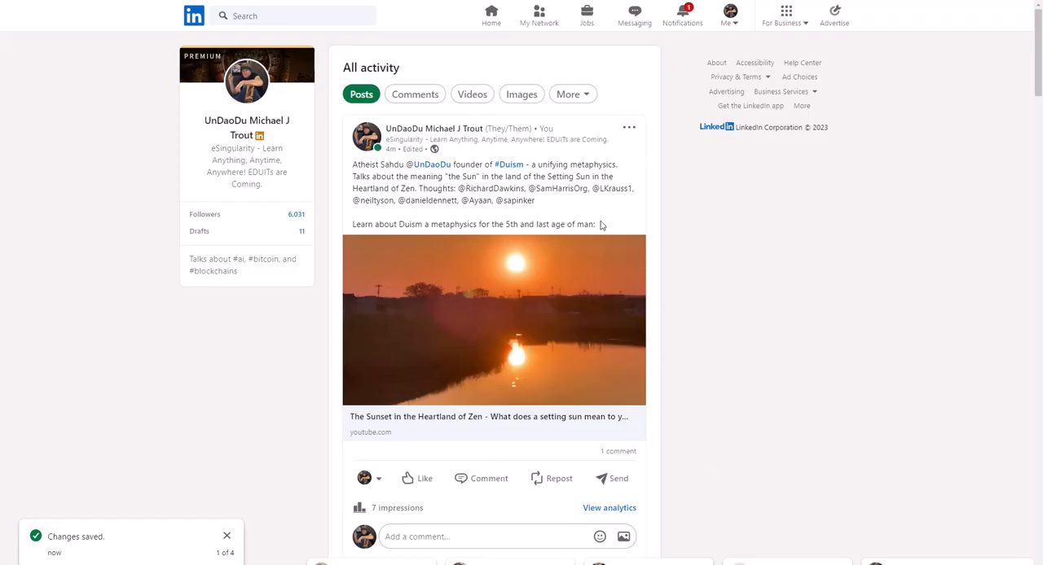
{"action": "mouse_move", "coordinate": [527, 242]}
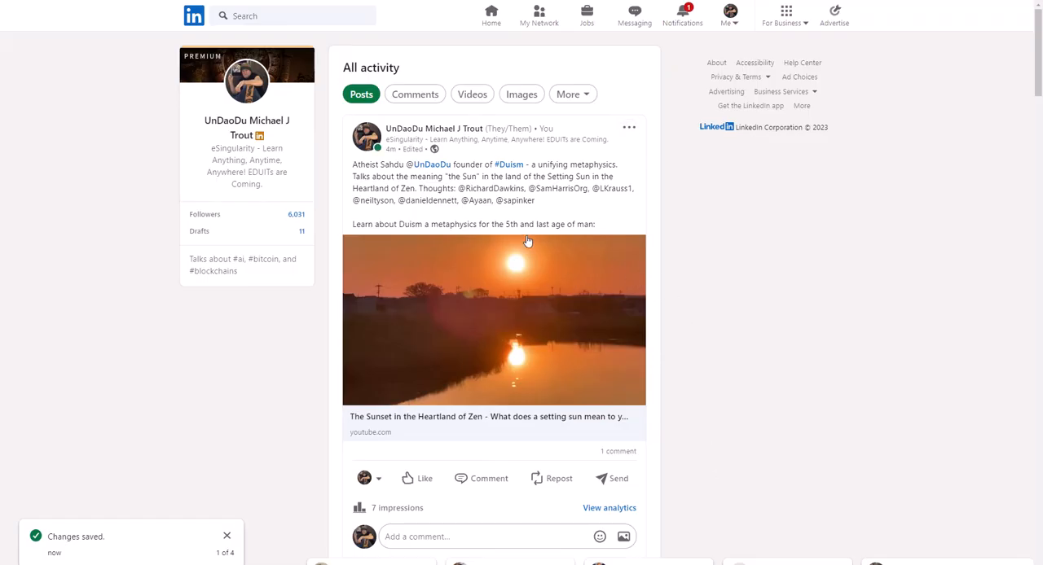
{"action": "mouse_move", "coordinate": [528, 310]}
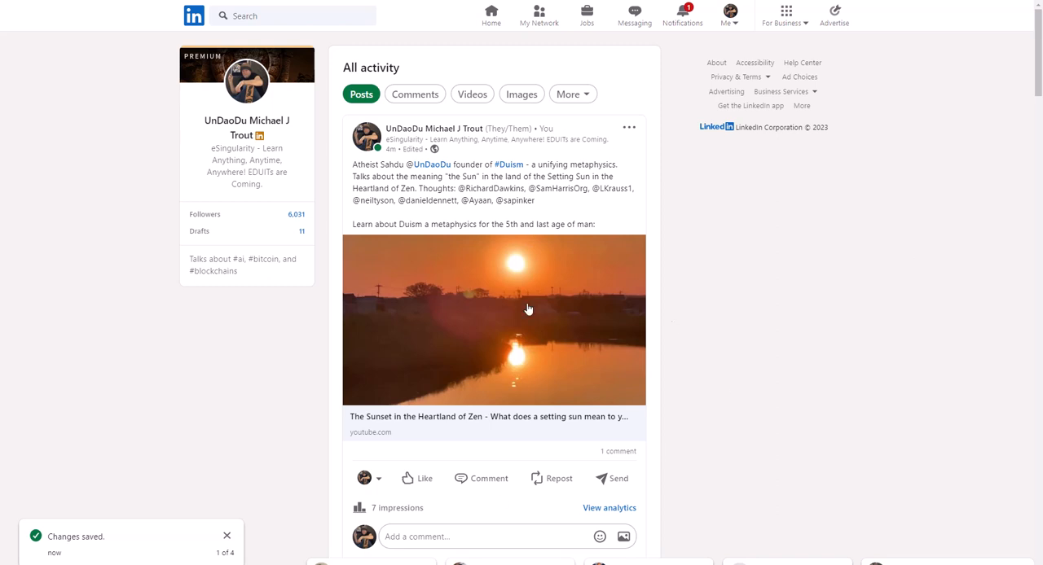
{"action": "mouse_move", "coordinate": [590, 222]}
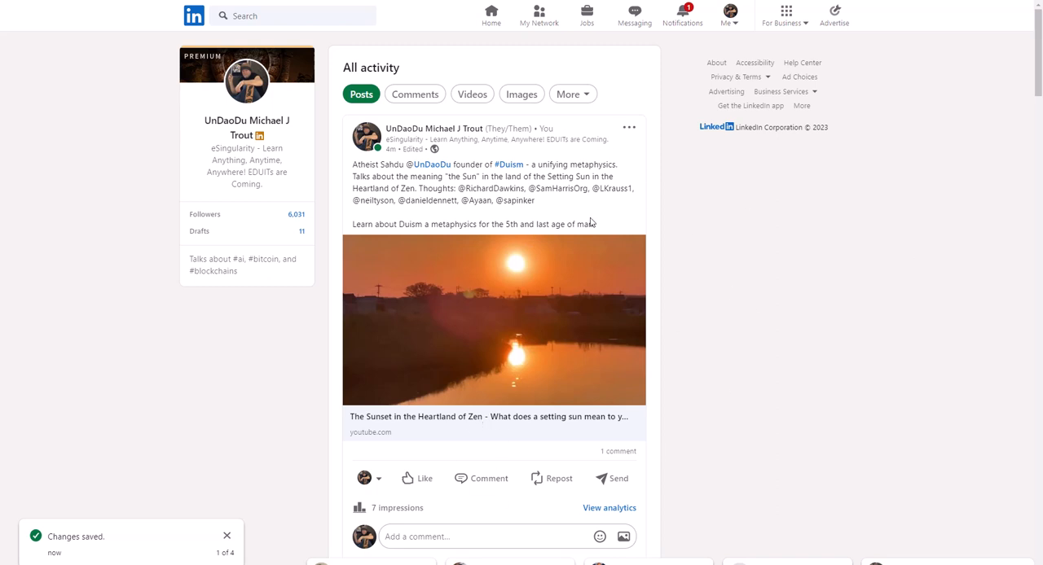
{"action": "mouse_move", "coordinate": [592, 247]}
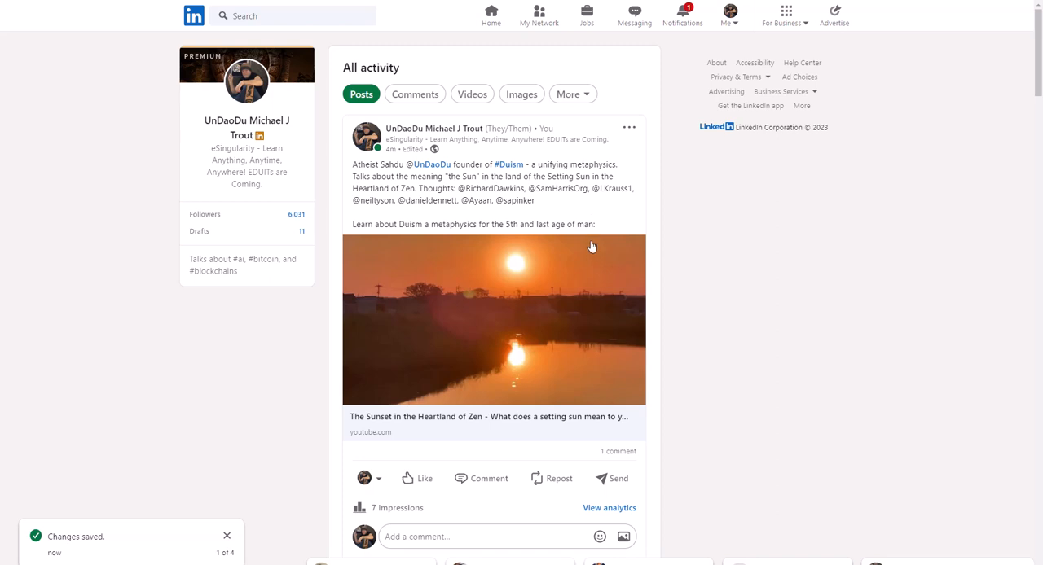
{"action": "mouse_move", "coordinate": [664, 169]}
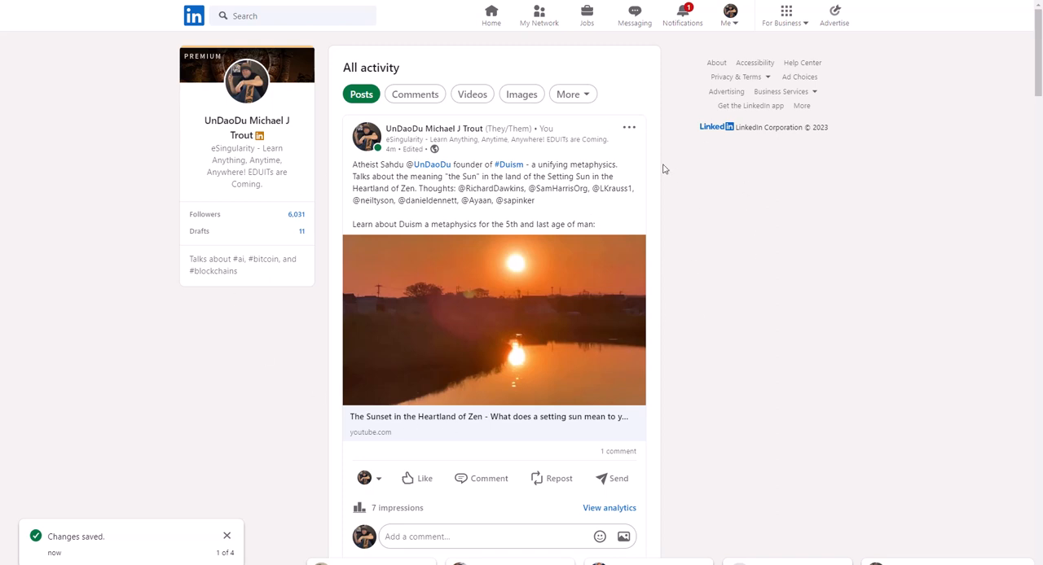
{"action": "mouse_move", "coordinate": [599, 230]}
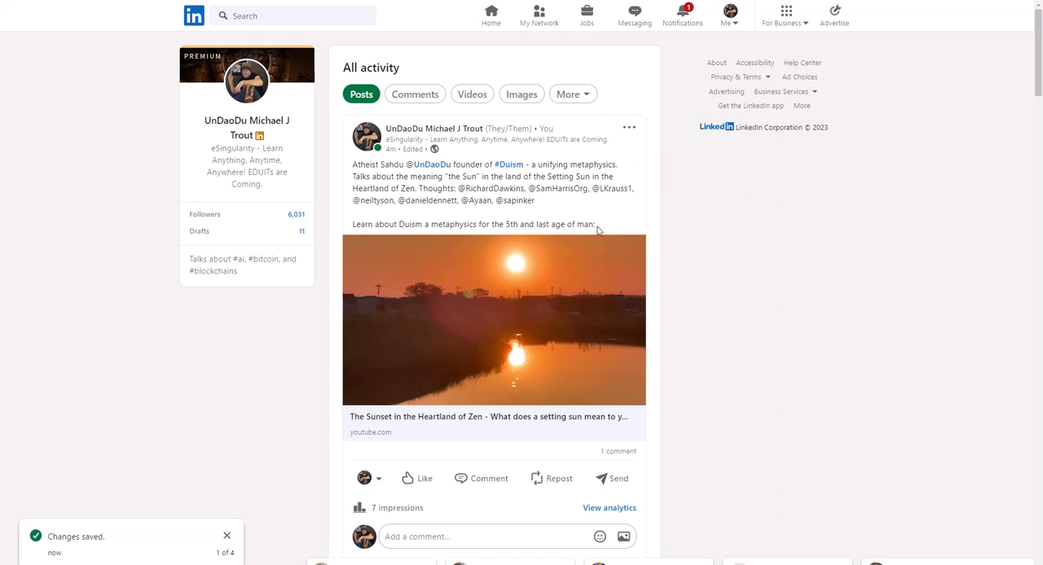
{"action": "mouse_move", "coordinate": [614, 235]}
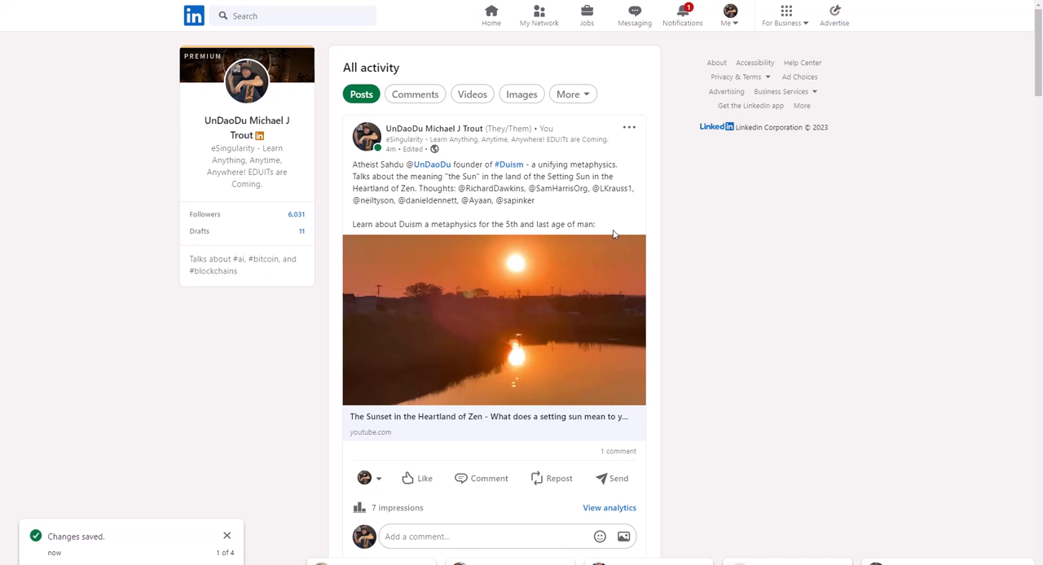
{"action": "mouse_move", "coordinate": [579, 46]}
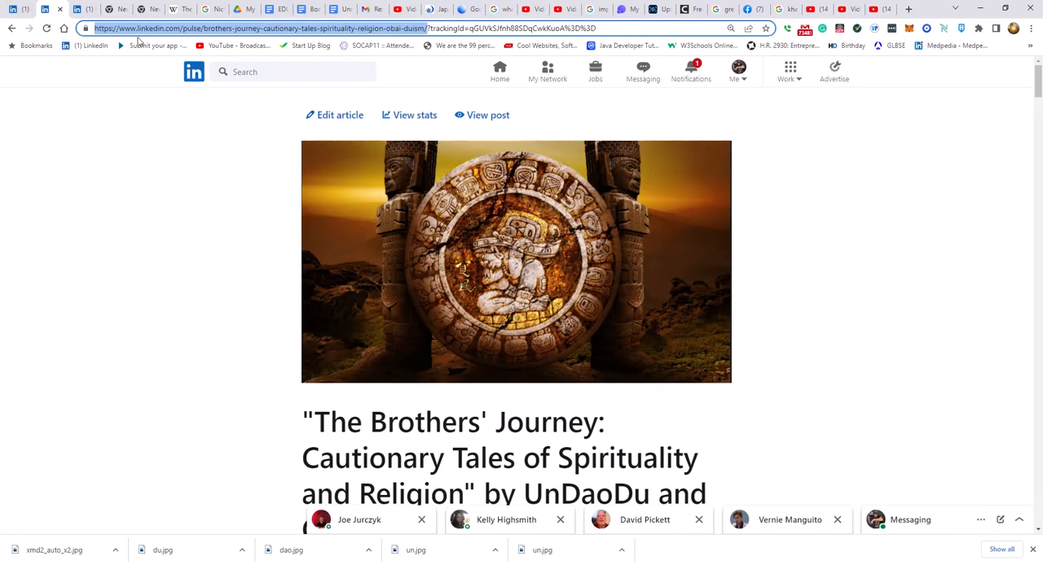
Copy the Brothers' Journey article's web address, then dismiss LinkedIn's search suggestions
{"action": "left_click", "coordinate": [78, 9]}
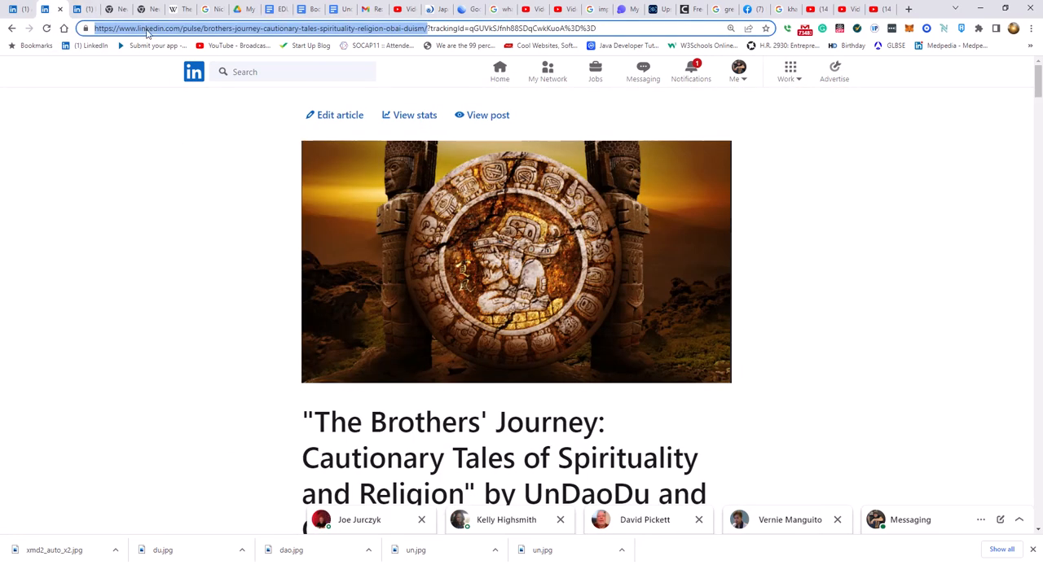
{"action": "mouse_move", "coordinate": [210, 35]}
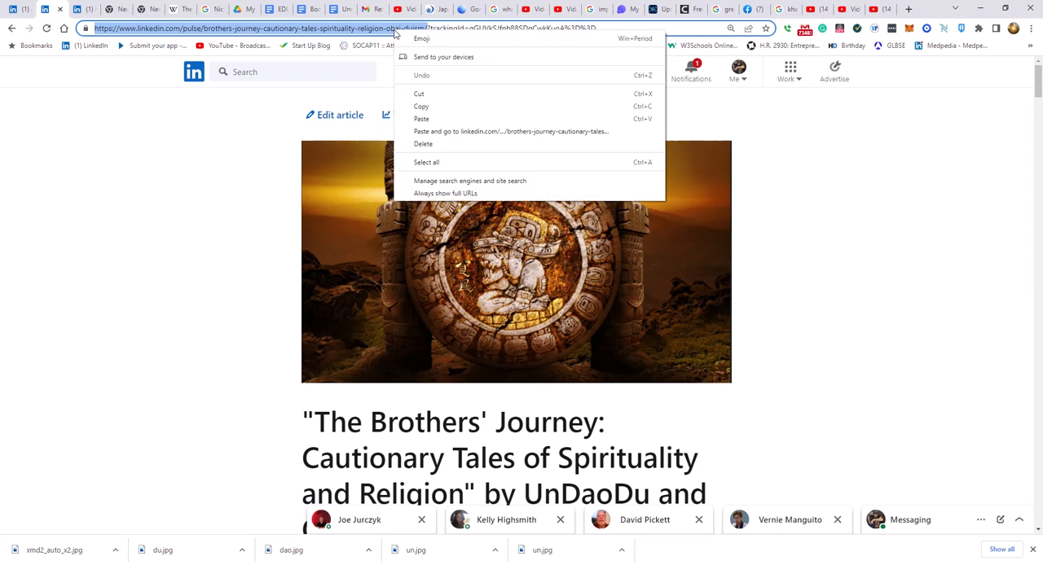
{"action": "mouse_move", "coordinate": [225, 126]}
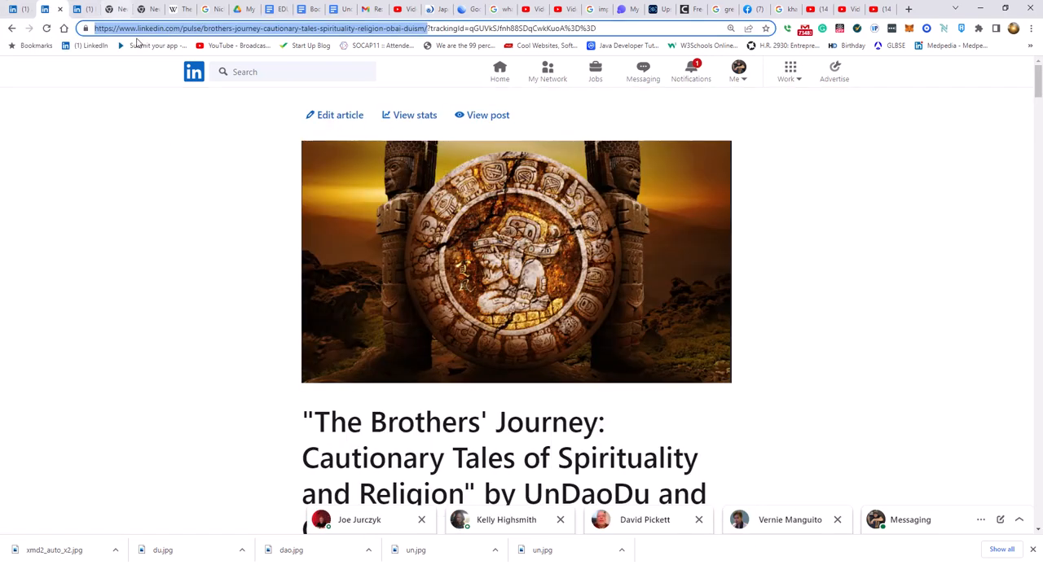
{"action": "left_click", "coordinate": [294, 72]}
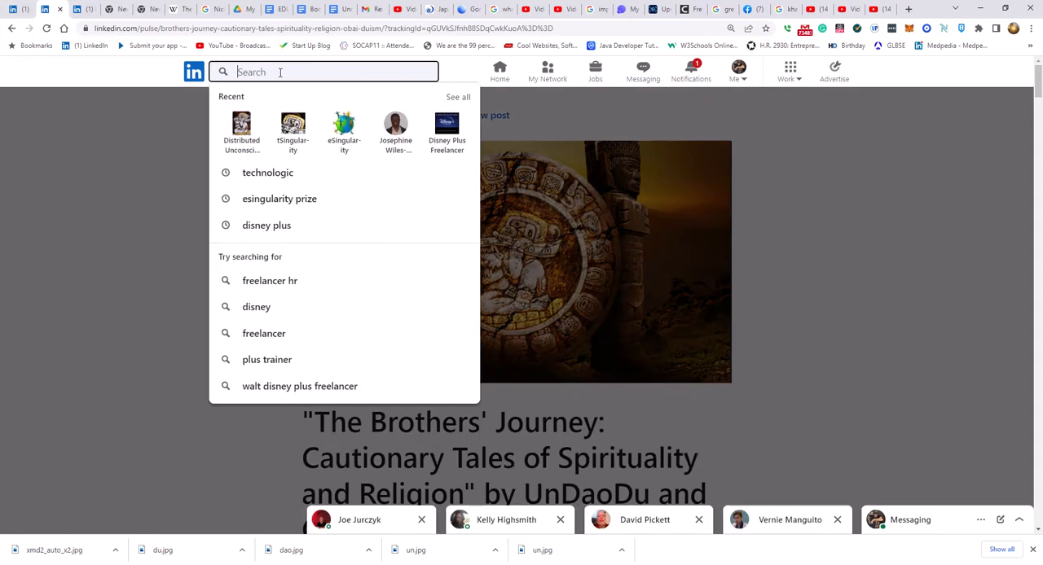
{"action": "mouse_move", "coordinate": [292, 130]}
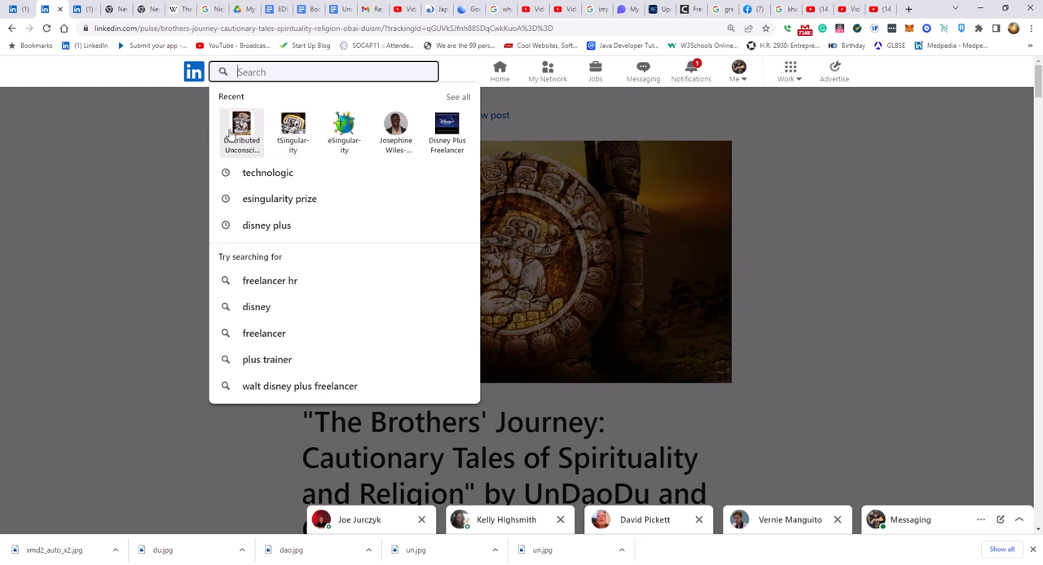
{"action": "left_click", "coordinate": [240, 110]}
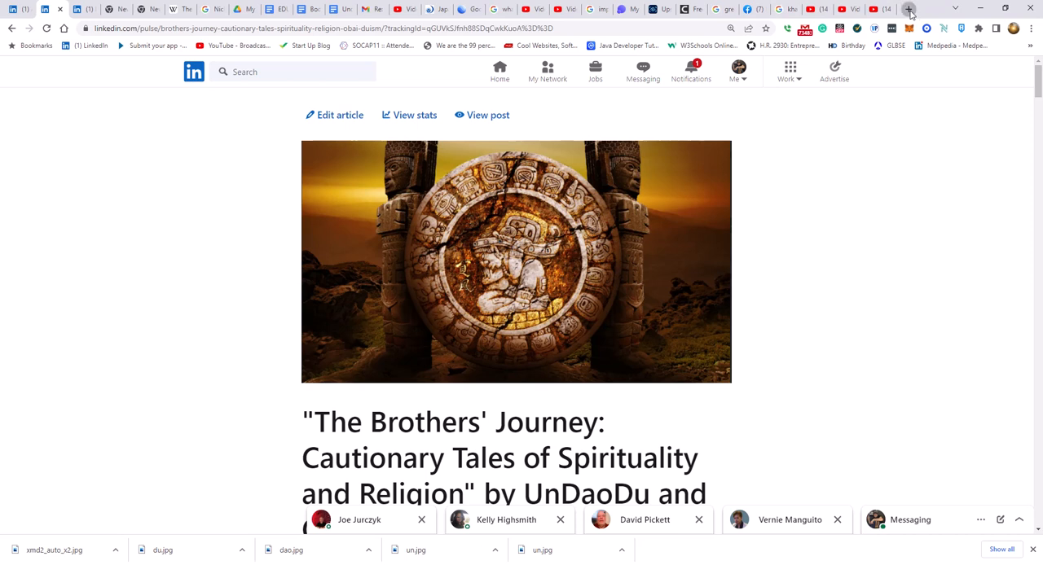
In a new tab, accept Bitly's cookie notice and reach its log-in page
{"action": "left_click", "coordinate": [907, 9]}
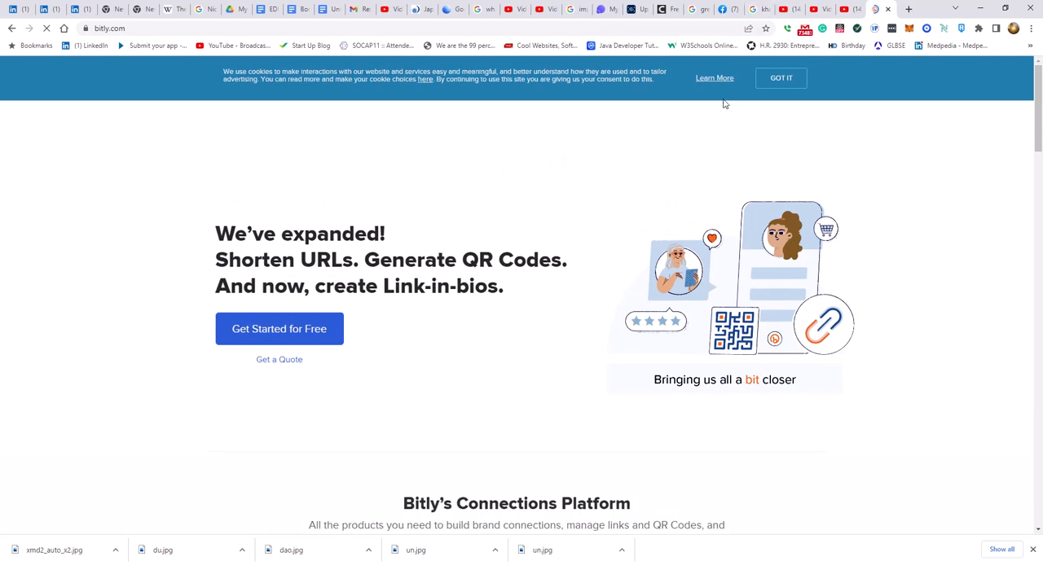
{"action": "left_click", "coordinate": [779, 77]}
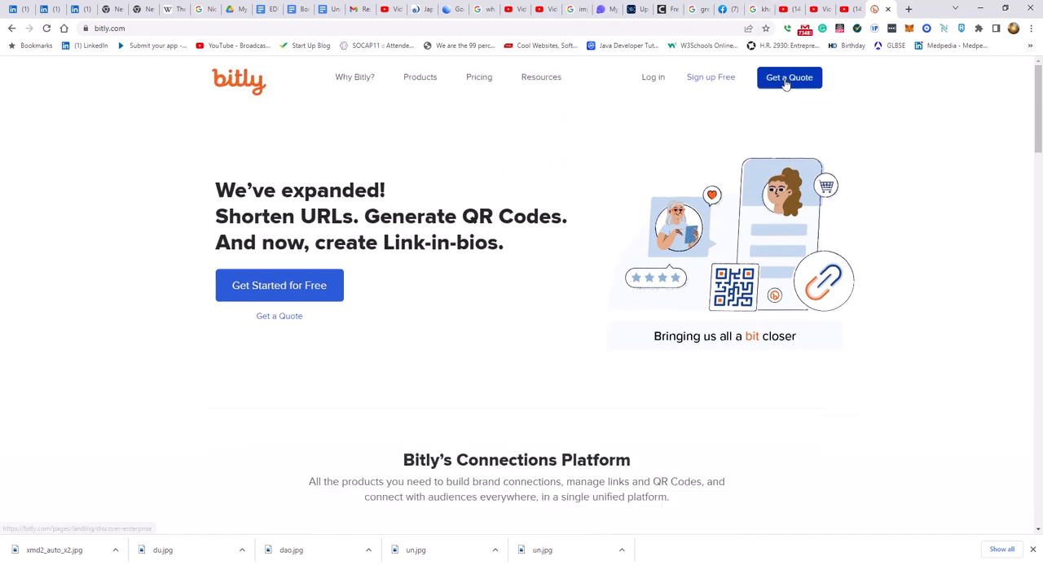
{"action": "mouse_move", "coordinate": [287, 326]}
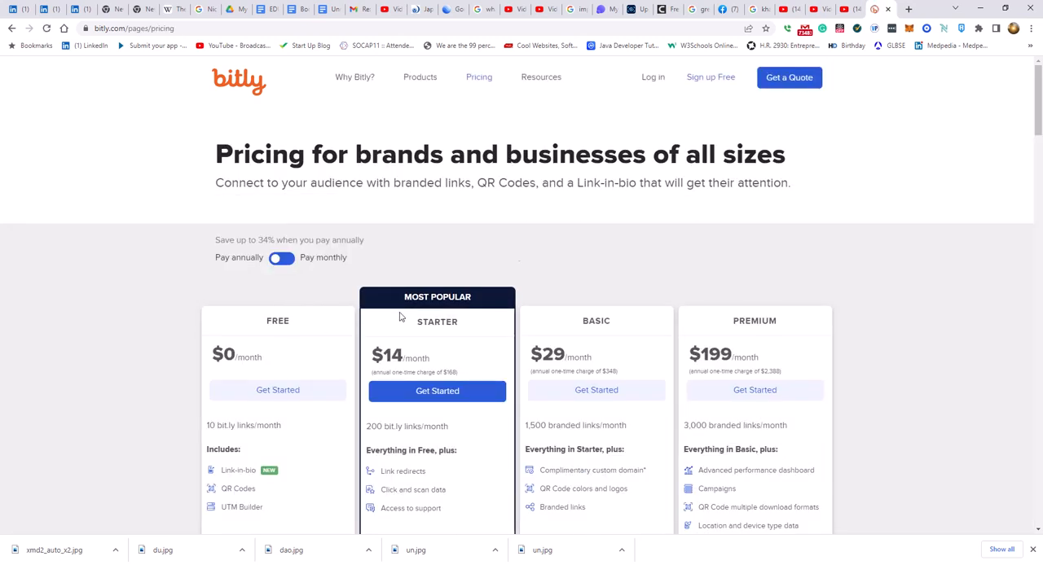
{"action": "left_click", "coordinate": [653, 76]}
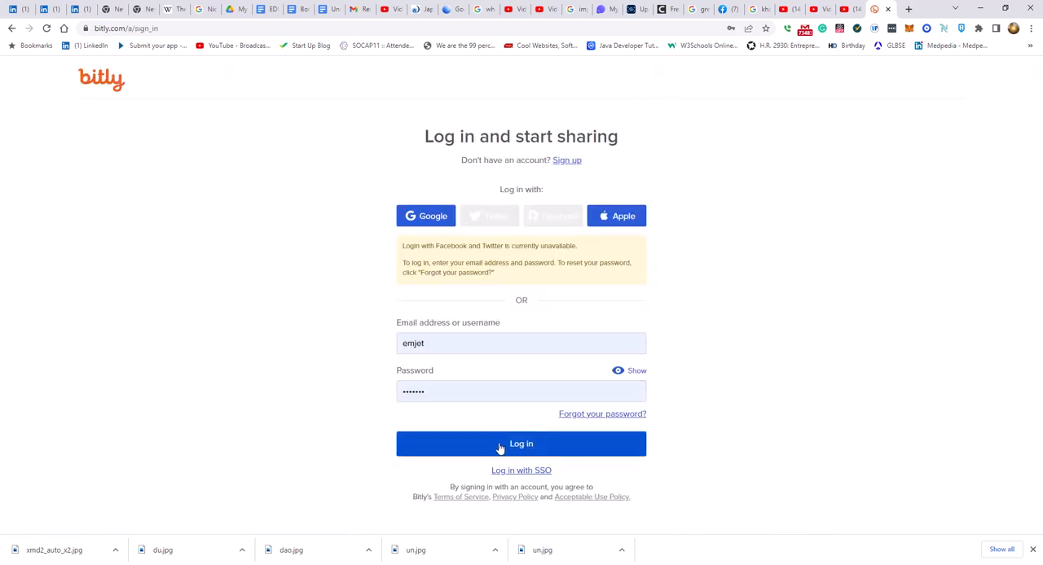
Submit Bitly's saved credentials, then retype the password and resubmit
{"action": "left_click", "coordinate": [521, 391]}
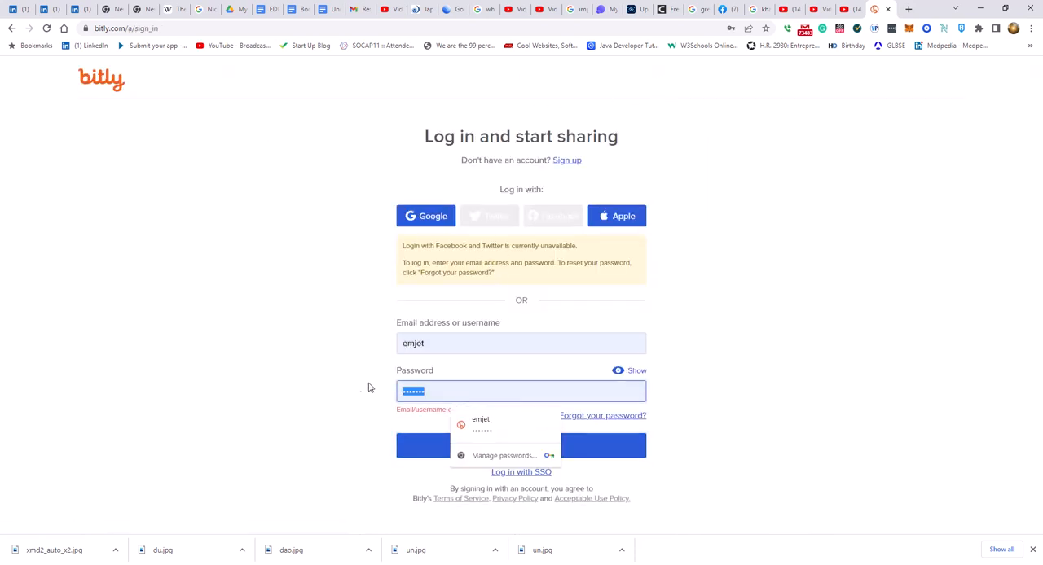
{"action": "left_click", "coordinate": [357, 366]}
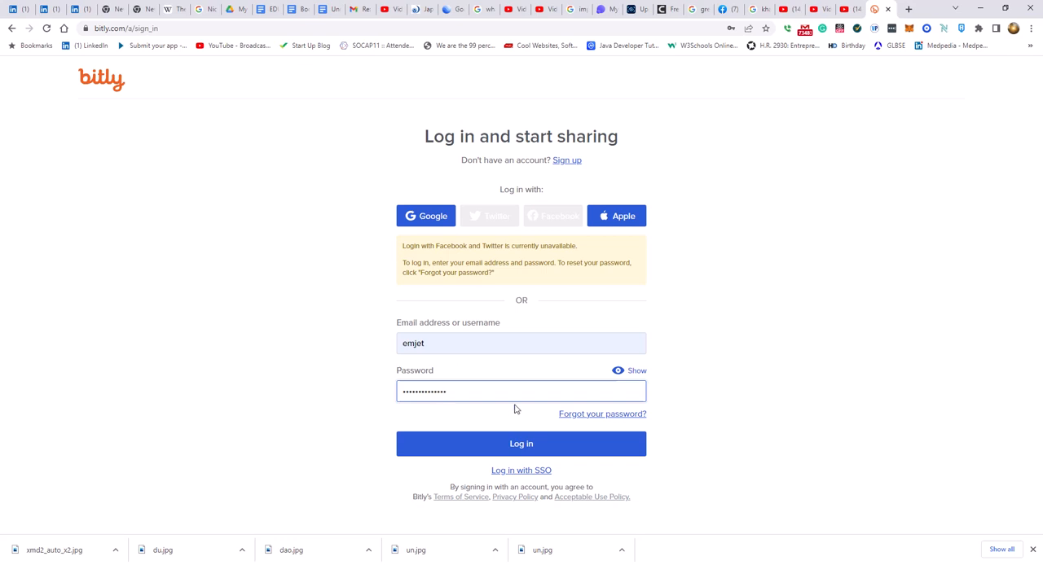
{"action": "left_click", "coordinate": [521, 444]}
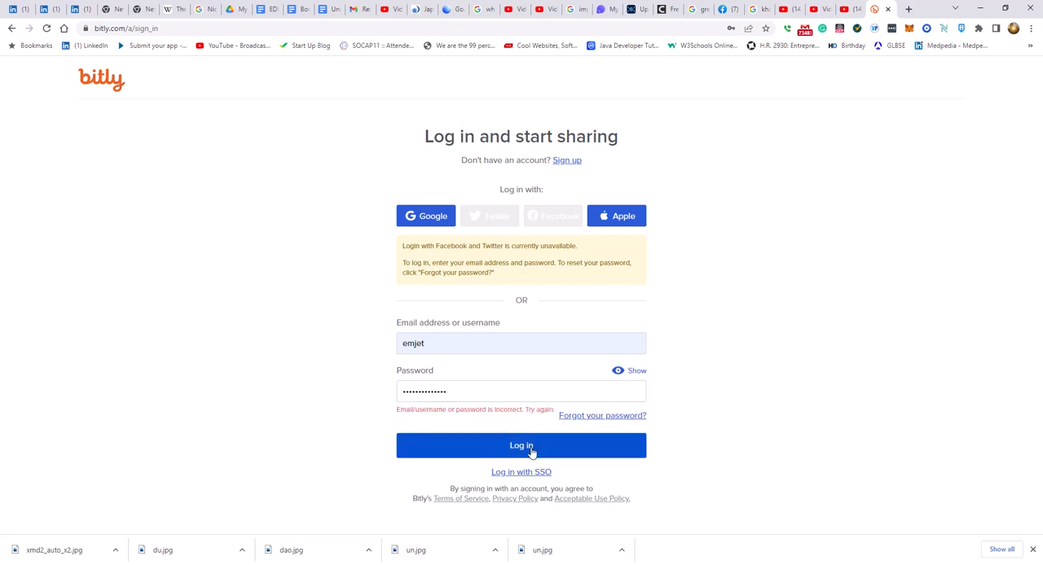
{"action": "mouse_move", "coordinate": [431, 245]}
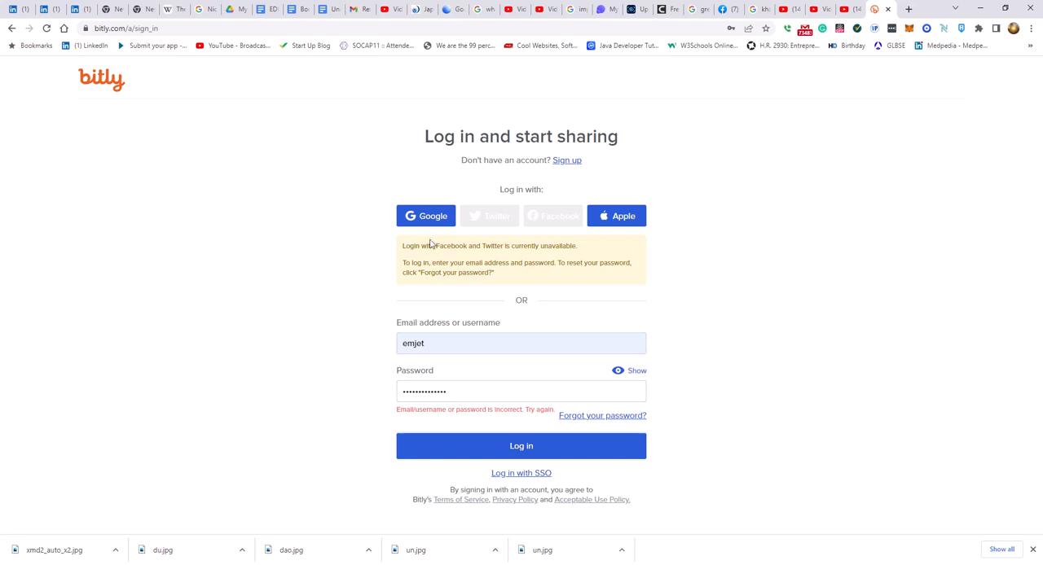
Sign in to Bitly with Google, then cancel connecting an existing Bitly account
{"action": "left_click", "coordinate": [425, 216]}
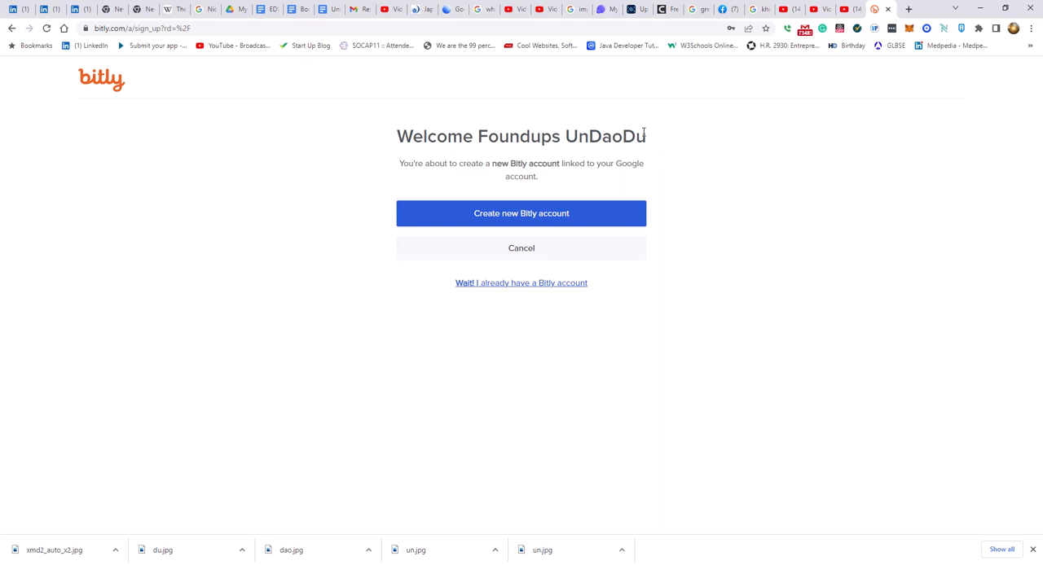
{"action": "mouse_move", "coordinate": [597, 147]}
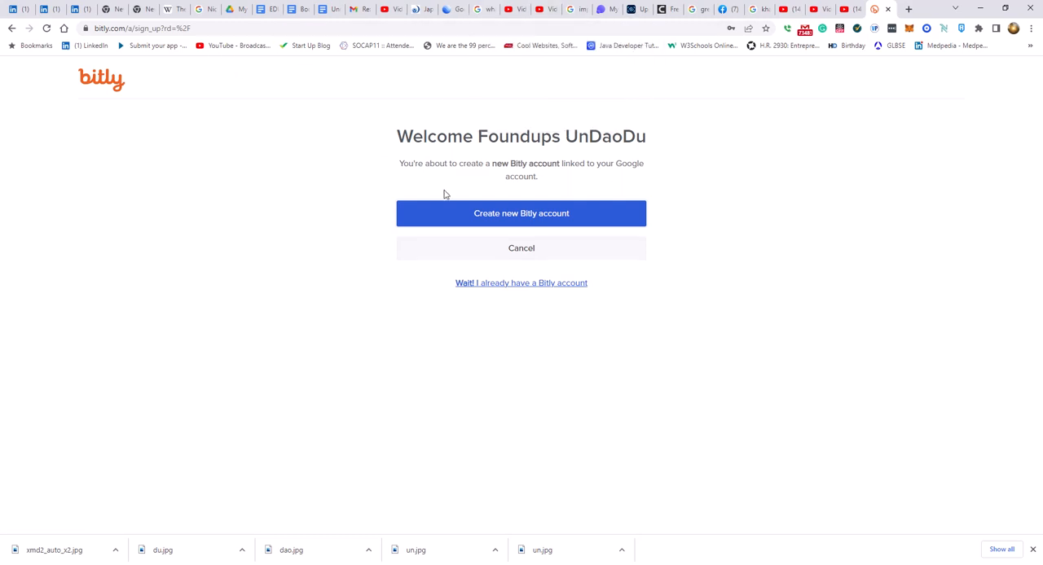
{"action": "mouse_move", "coordinate": [505, 223]}
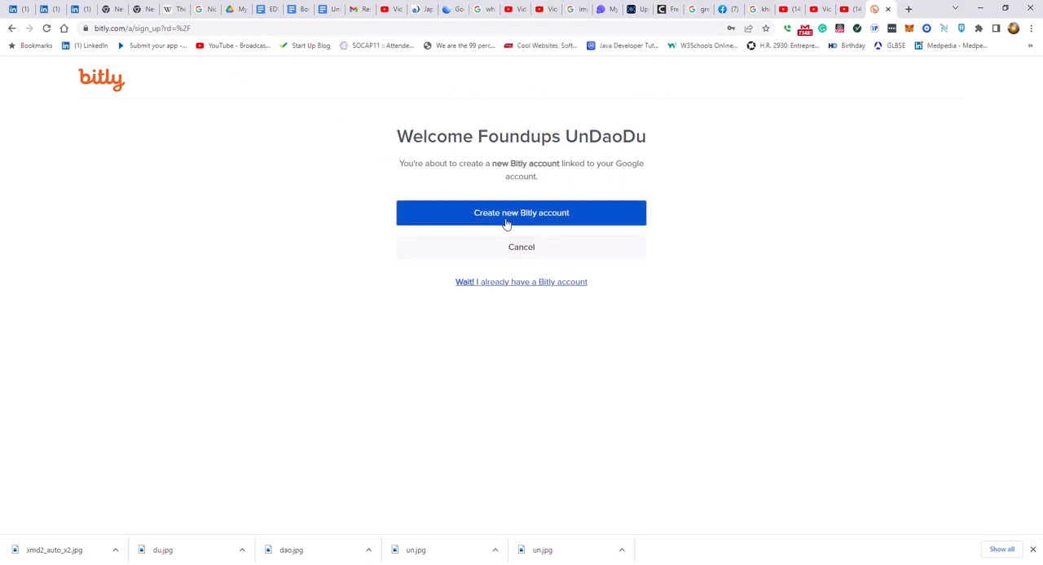
{"action": "mouse_move", "coordinate": [520, 283]}
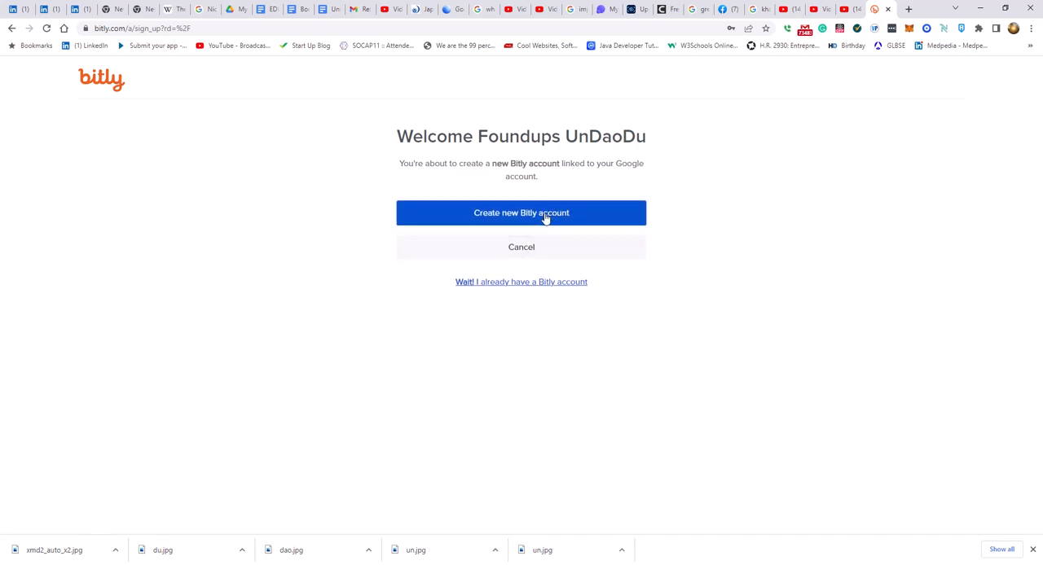
{"action": "mouse_move", "coordinate": [535, 296]}
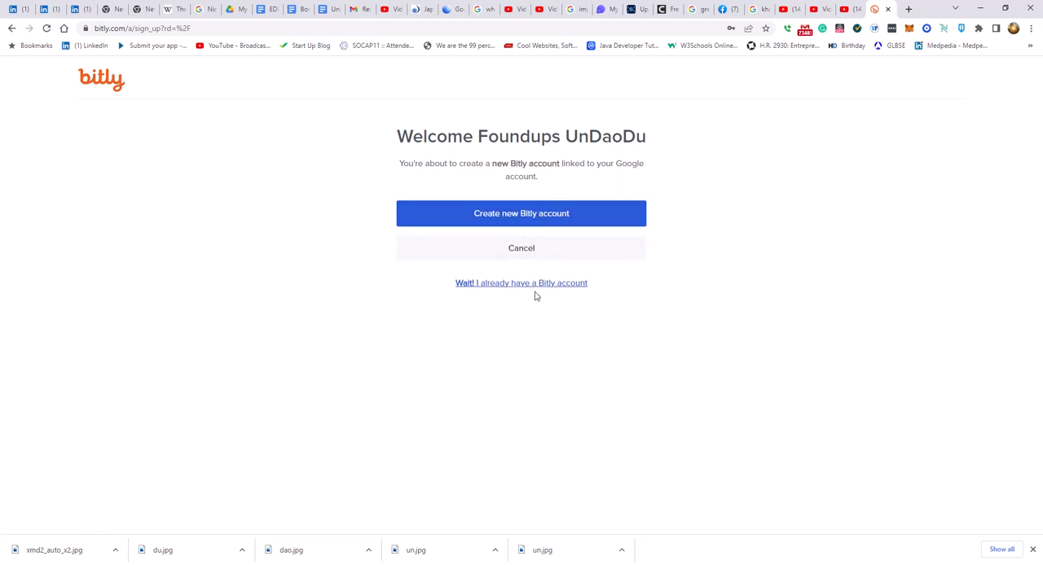
{"action": "left_click", "coordinate": [520, 283]}
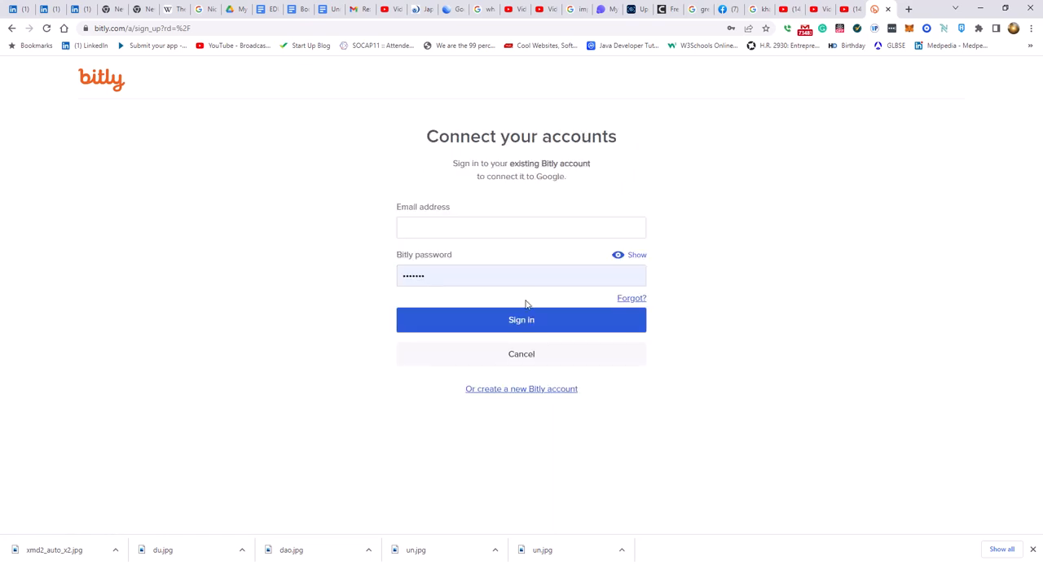
{"action": "left_click", "coordinate": [521, 319]}
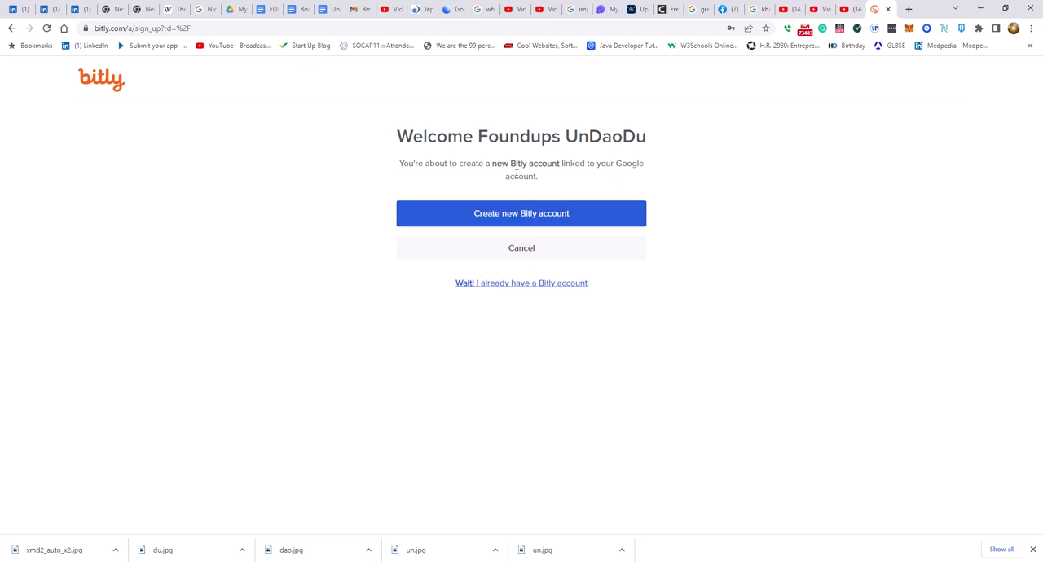
{"action": "mouse_move", "coordinate": [517, 222]}
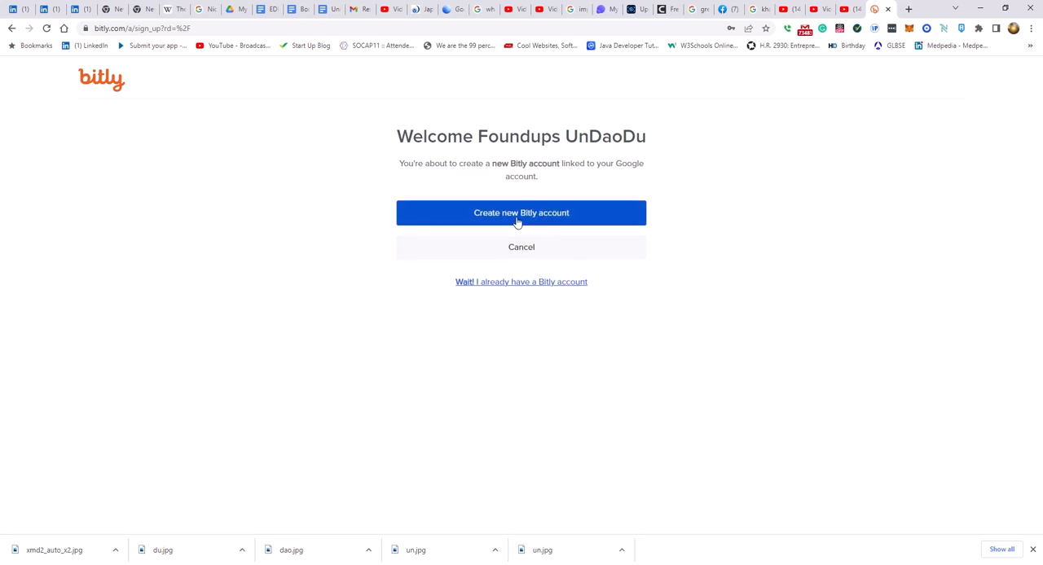
{"action": "mouse_move", "coordinate": [521, 248]}
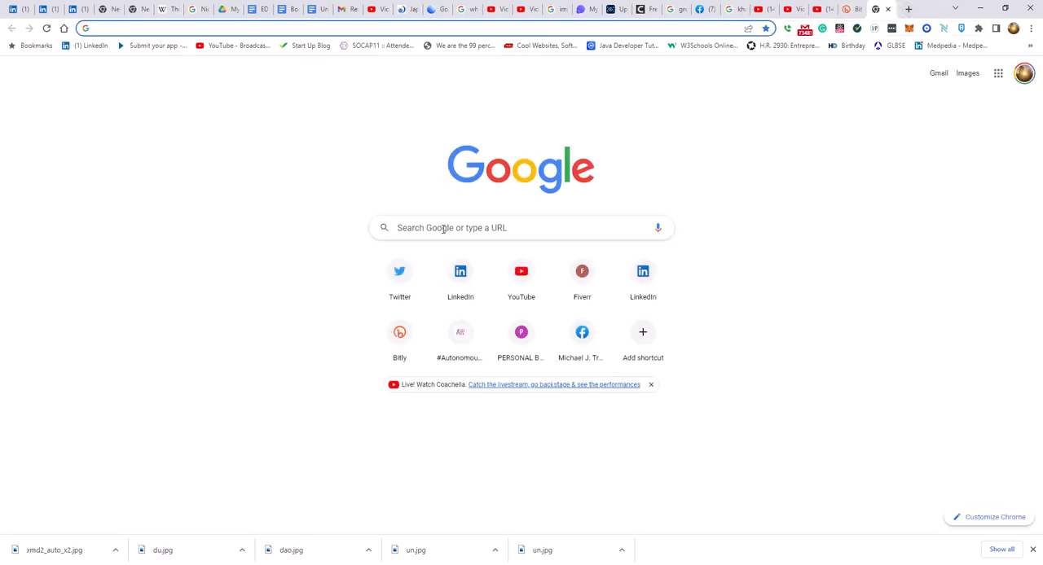
Search Google for a URL shortener, open Short URL, and shorten the article link
{"action": "type", "text": "shorten url"}
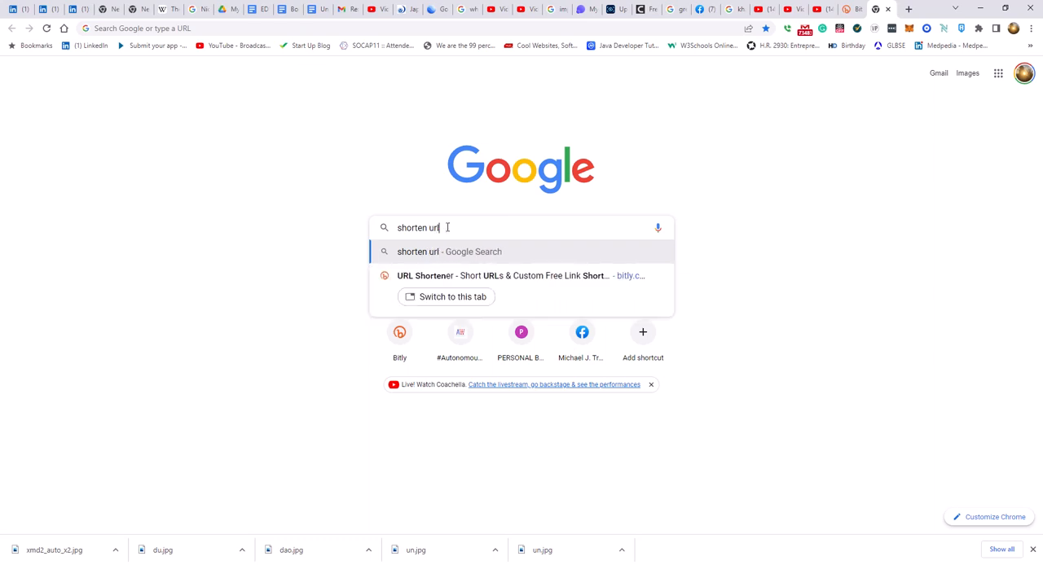
{"action": "key", "text": "Return"}
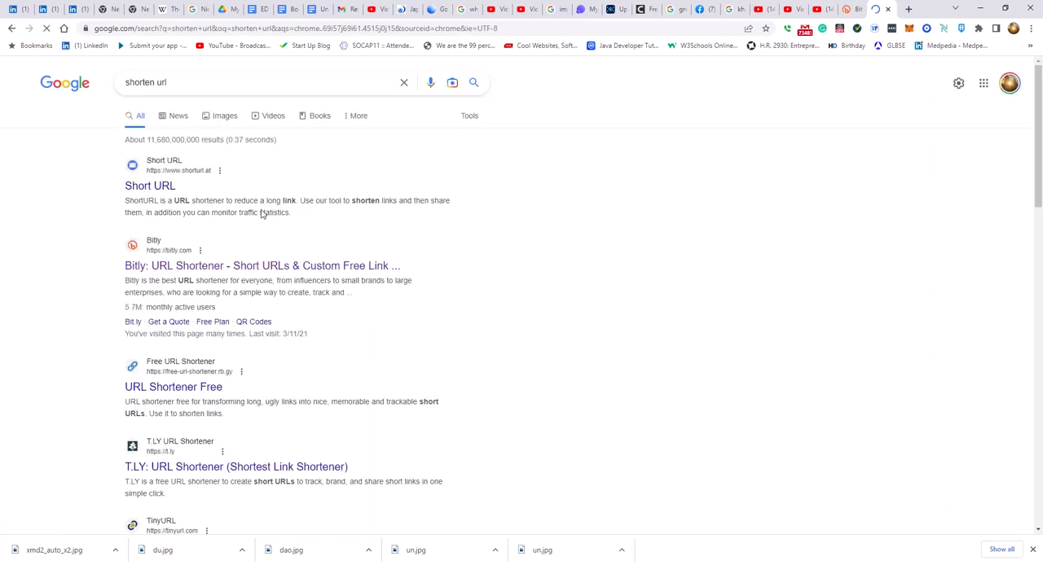
{"action": "left_click", "coordinate": [150, 186]}
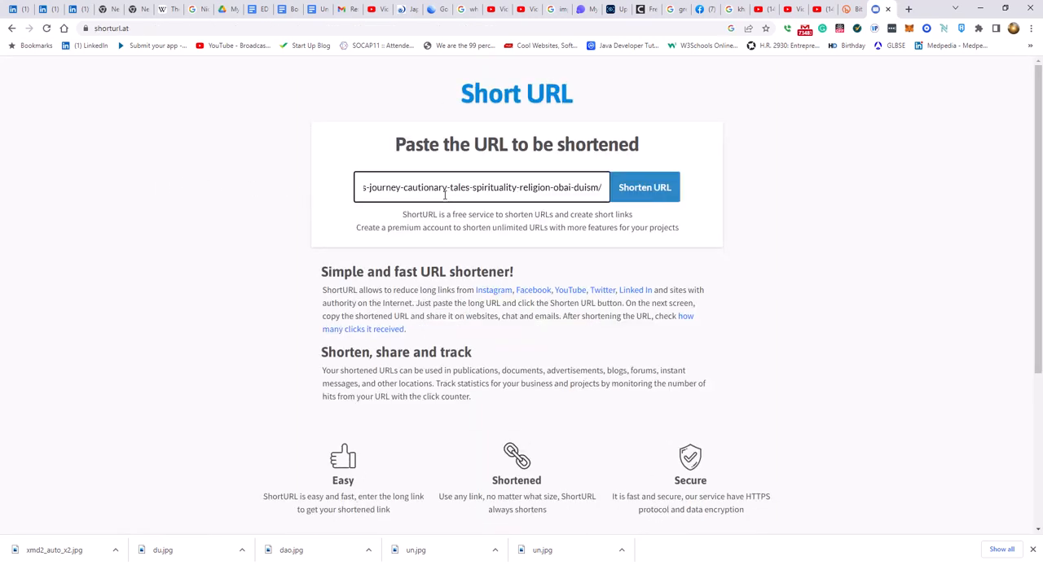
{"action": "left_click", "coordinate": [644, 187]}
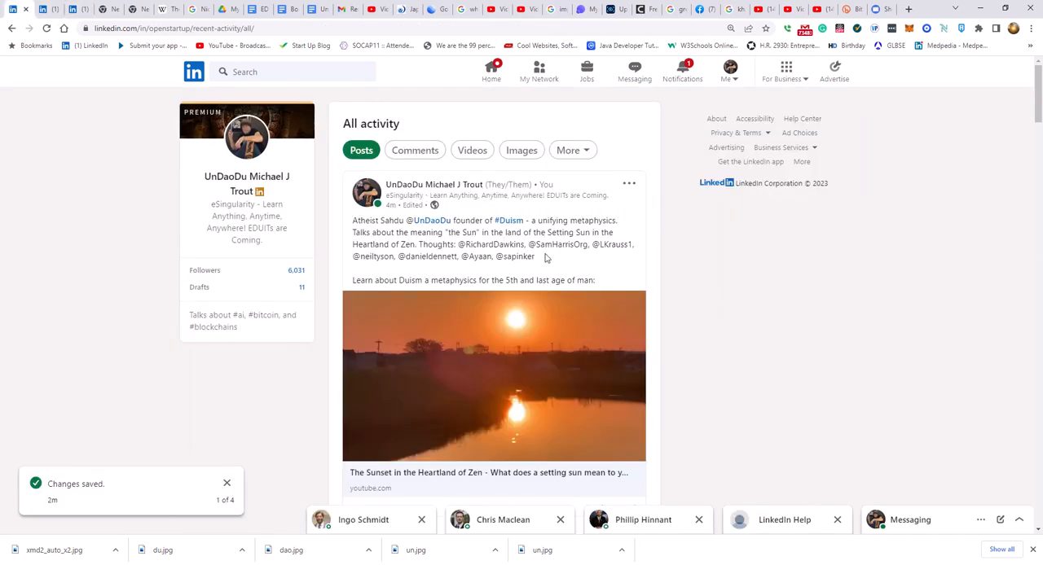
Add shorturl.at/fiPV7 to the end of the Duism post and save it
{"action": "left_click", "coordinate": [629, 183]}
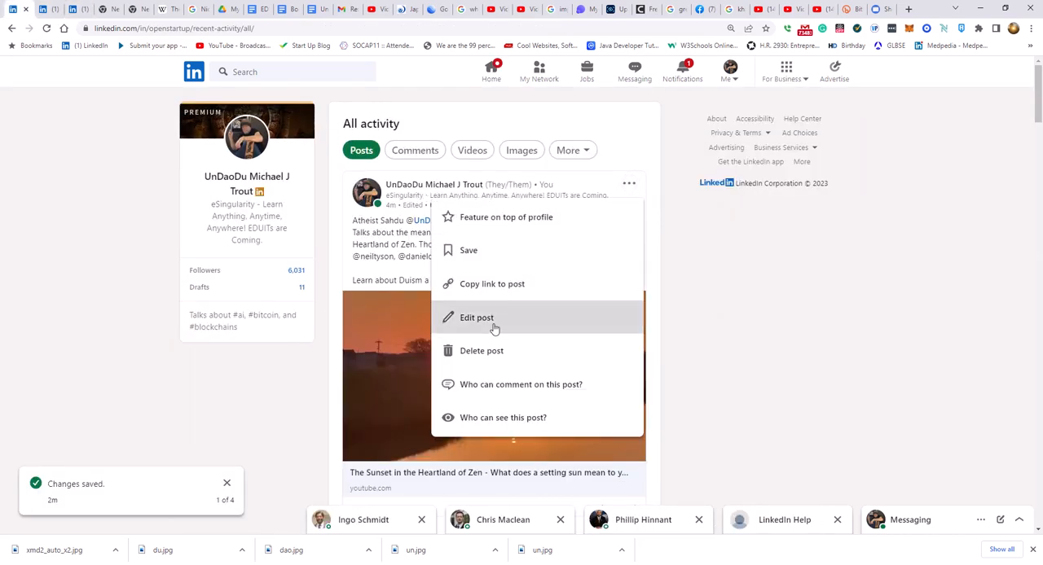
{"action": "left_click", "coordinate": [477, 317]}
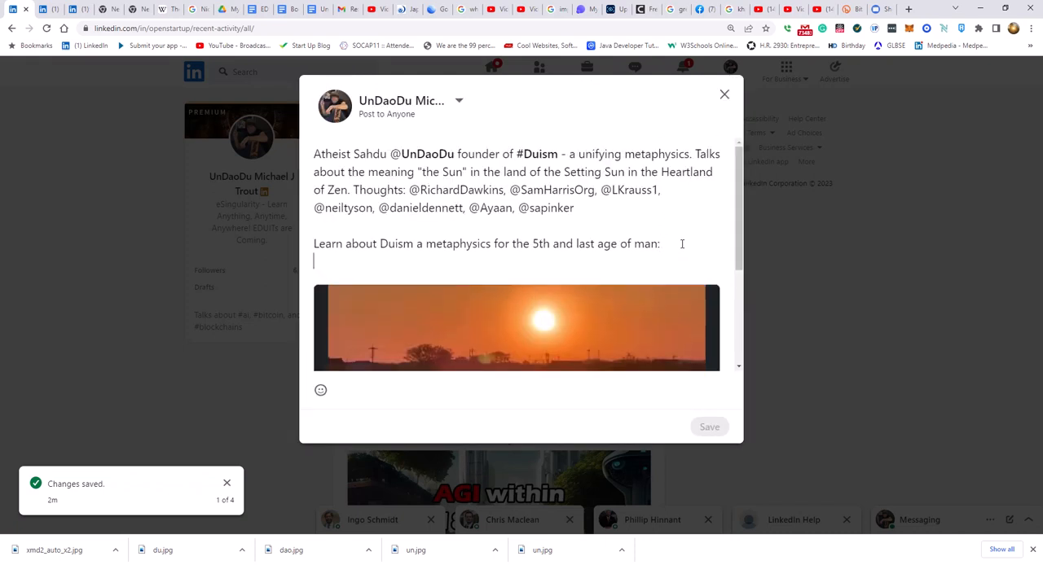
{"action": "type", "text": "shorturl.at/fiPV7"}
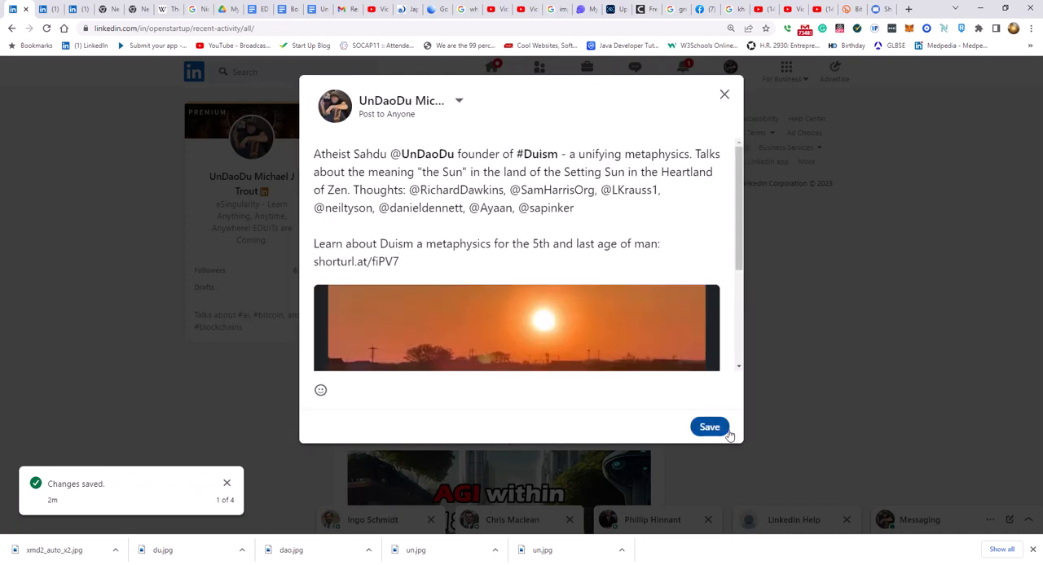
{"action": "left_click", "coordinate": [709, 427]}
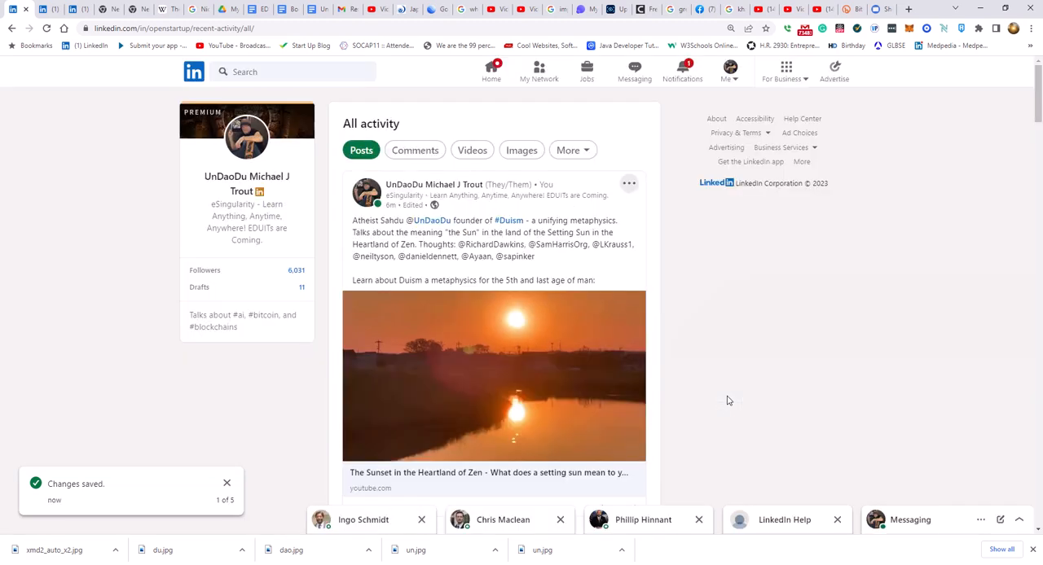
{"action": "mouse_move", "coordinate": [602, 286]}
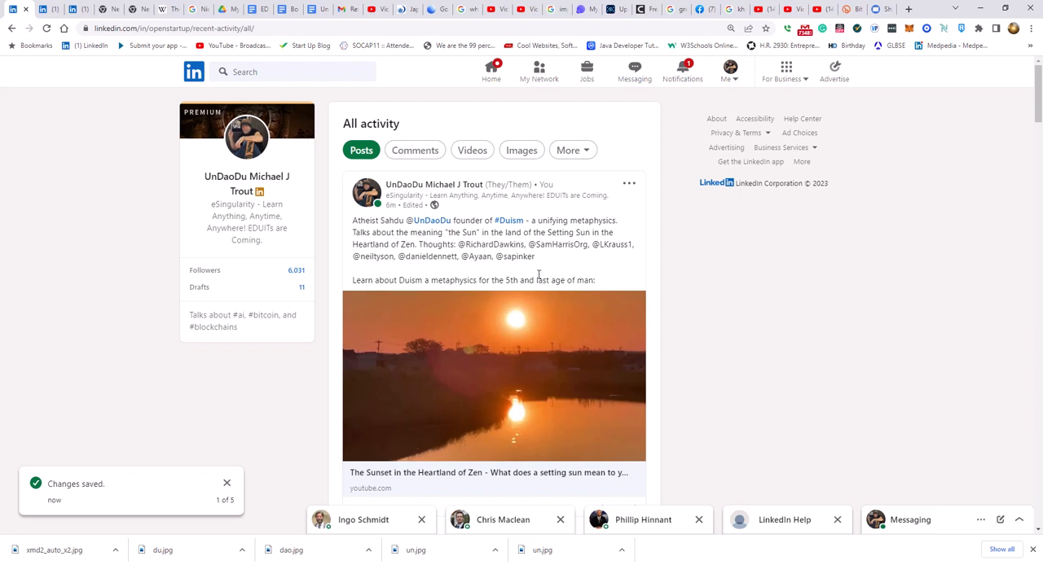
{"action": "mouse_move", "coordinate": [530, 333]}
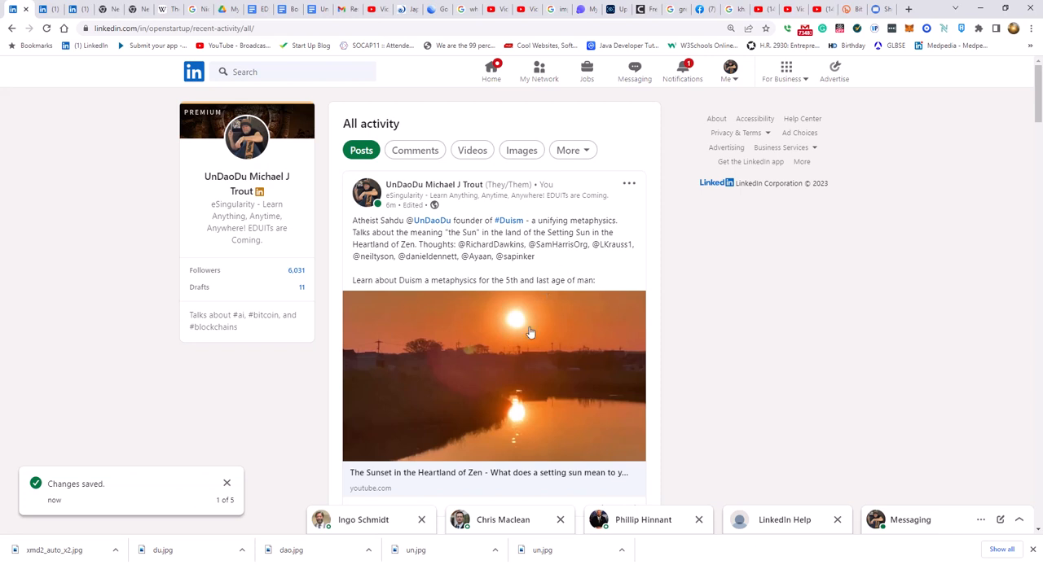
Sort the Duism post's comments by Most recent, then reload the activity page
{"action": "scroll", "scroll_direction": "down", "scroll_amount": 3}
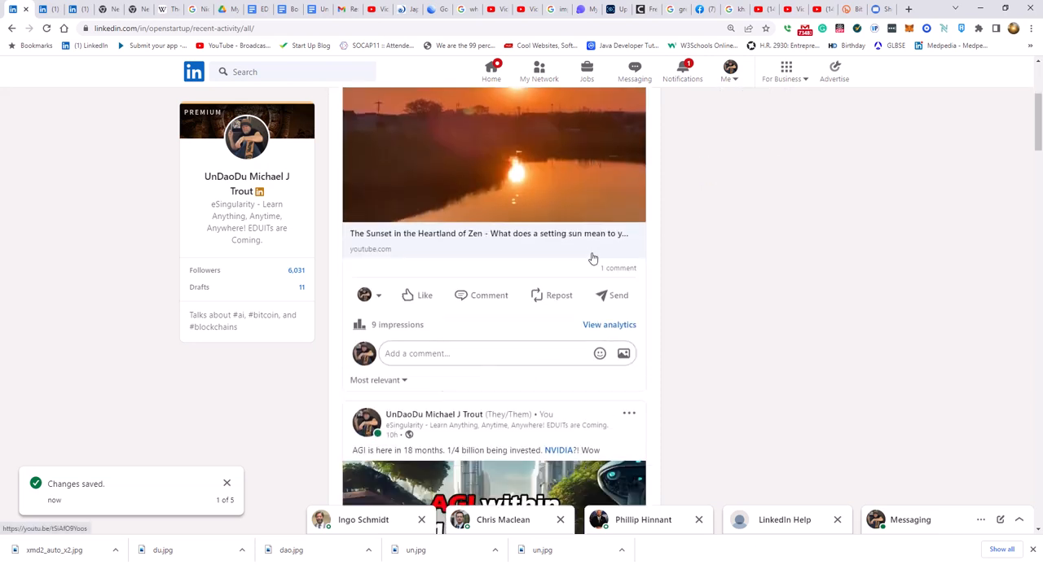
{"action": "scroll", "scroll_direction": "down", "scroll_amount": 3}
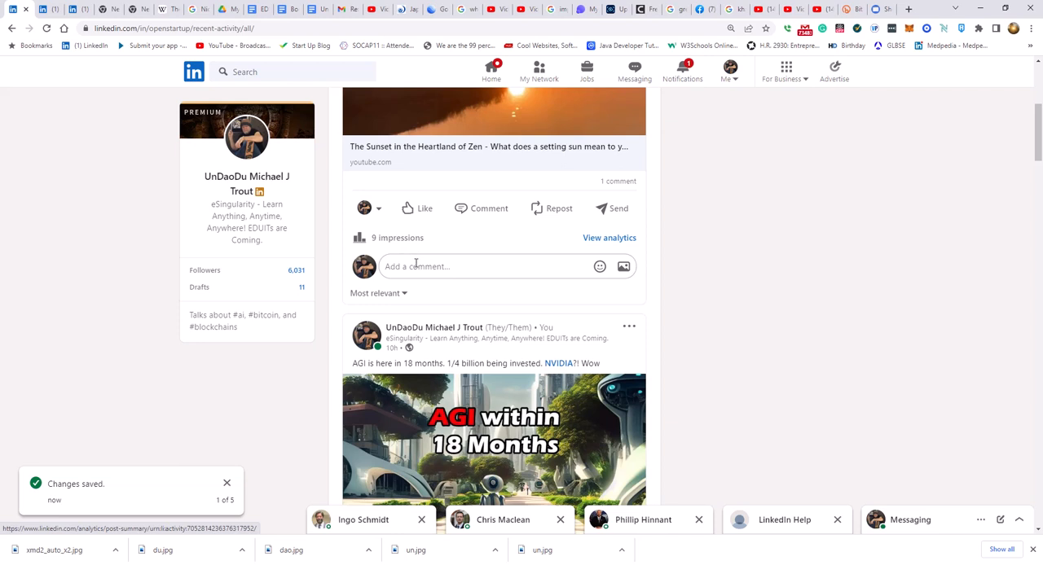
{"action": "mouse_move", "coordinate": [521, 259]}
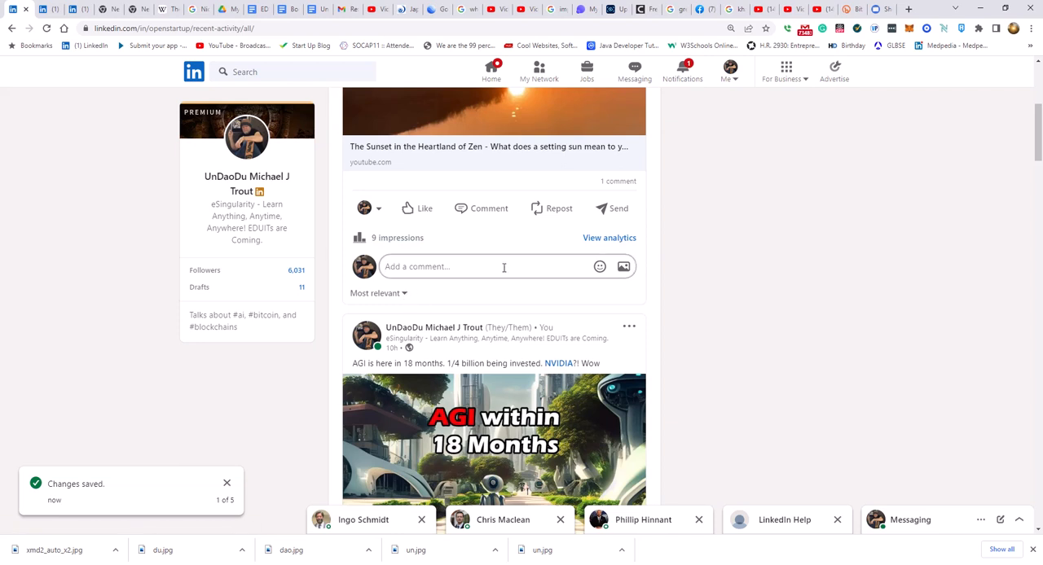
{"action": "scroll", "scroll_direction": "up", "scroll_amount": 3}
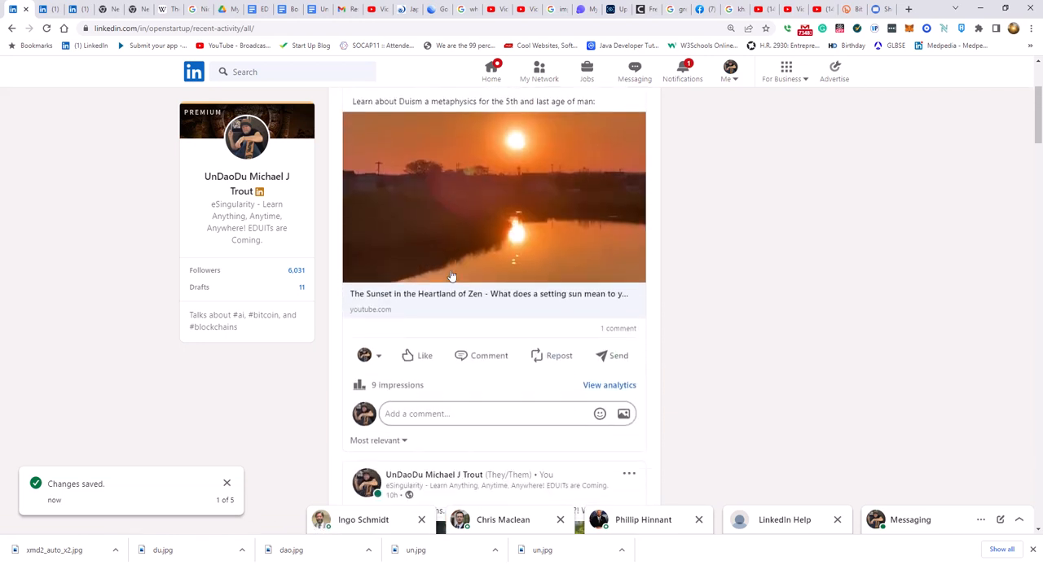
{"action": "left_click", "coordinate": [377, 347]}
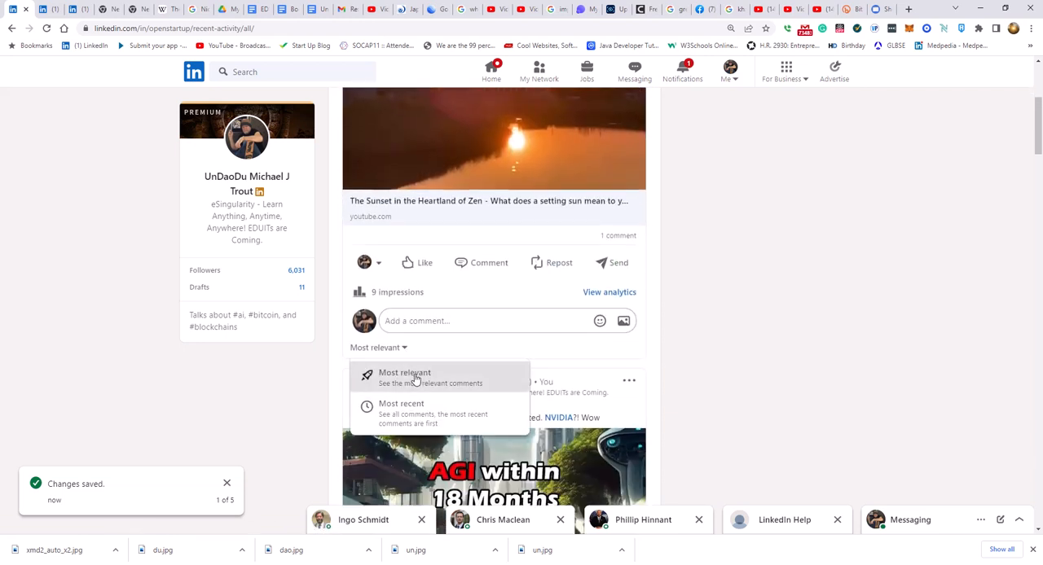
{"action": "left_click", "coordinate": [402, 409]}
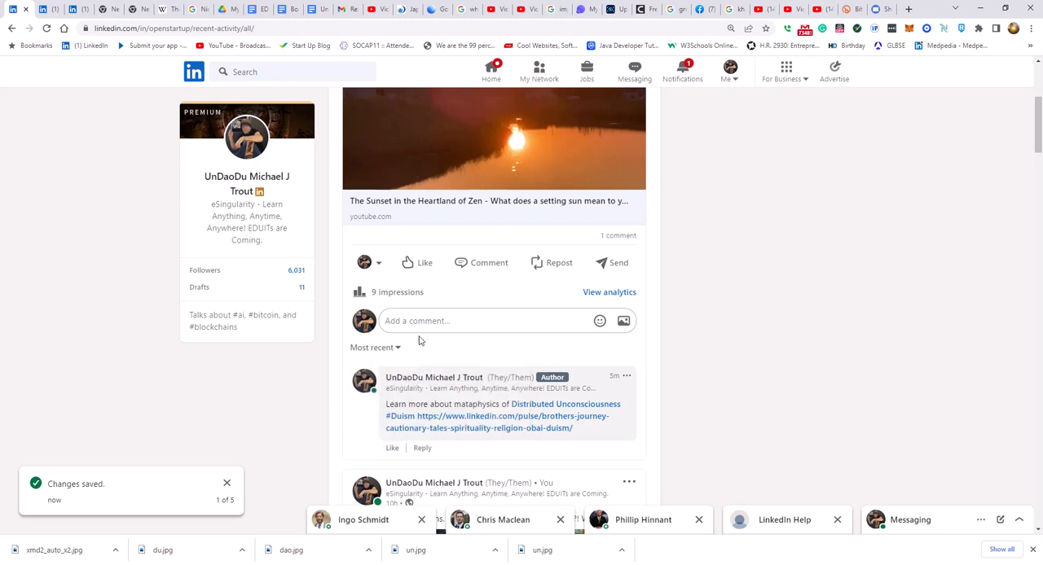
{"action": "left_click", "coordinate": [375, 347]}
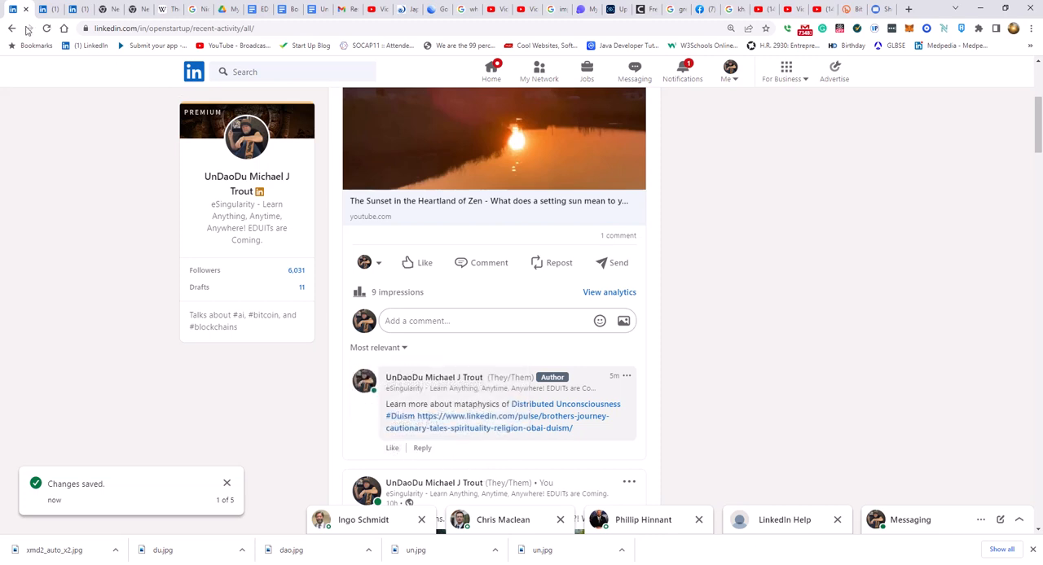
{"action": "left_click", "coordinate": [47, 28]}
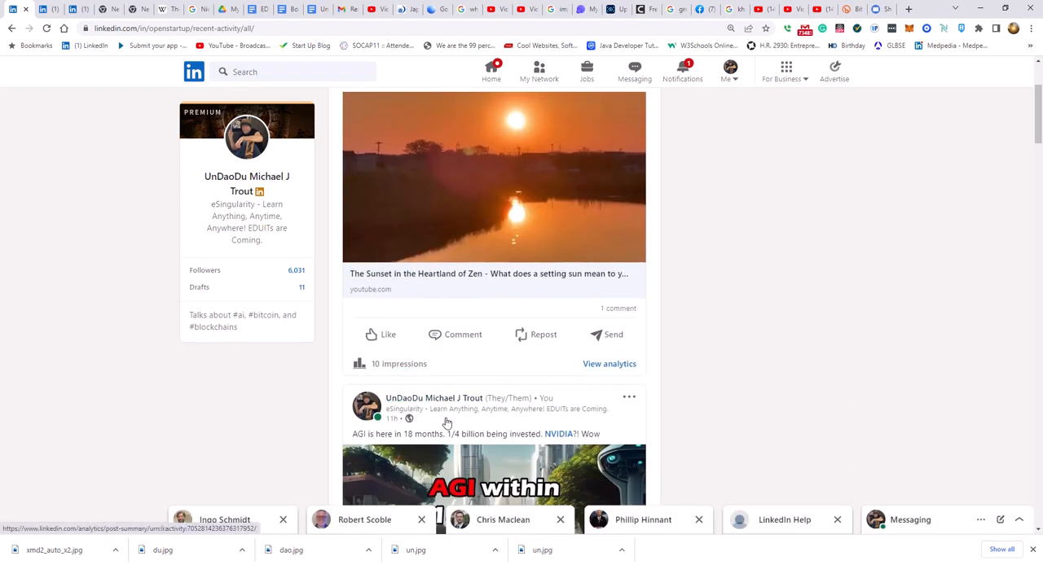
{"action": "mouse_move", "coordinate": [433, 398]}
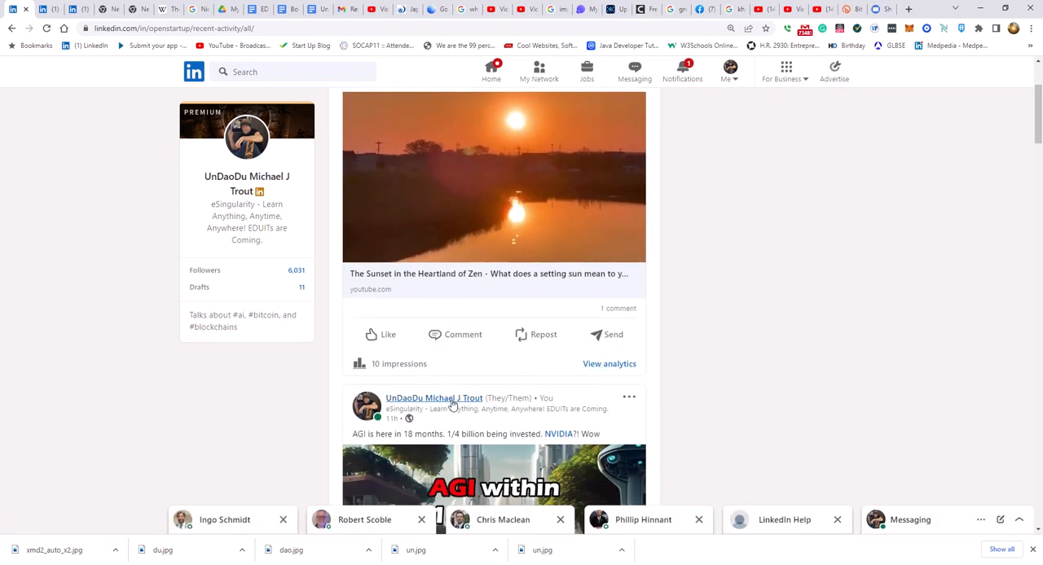
Expand the Duism post's comments and reorder them to Most recent
{"action": "left_click", "coordinate": [462, 334]}
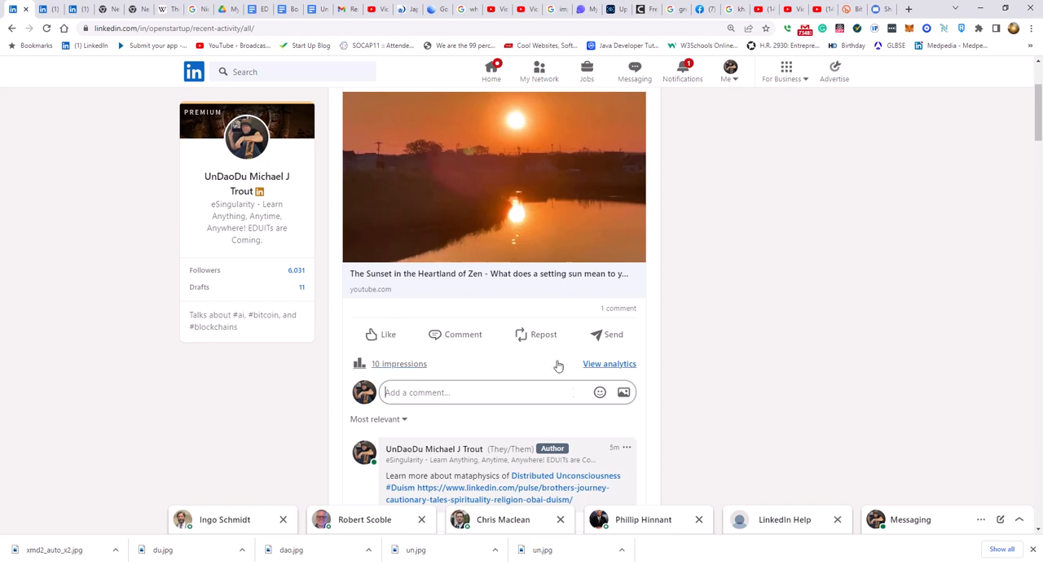
{"action": "mouse_move", "coordinate": [462, 334]}
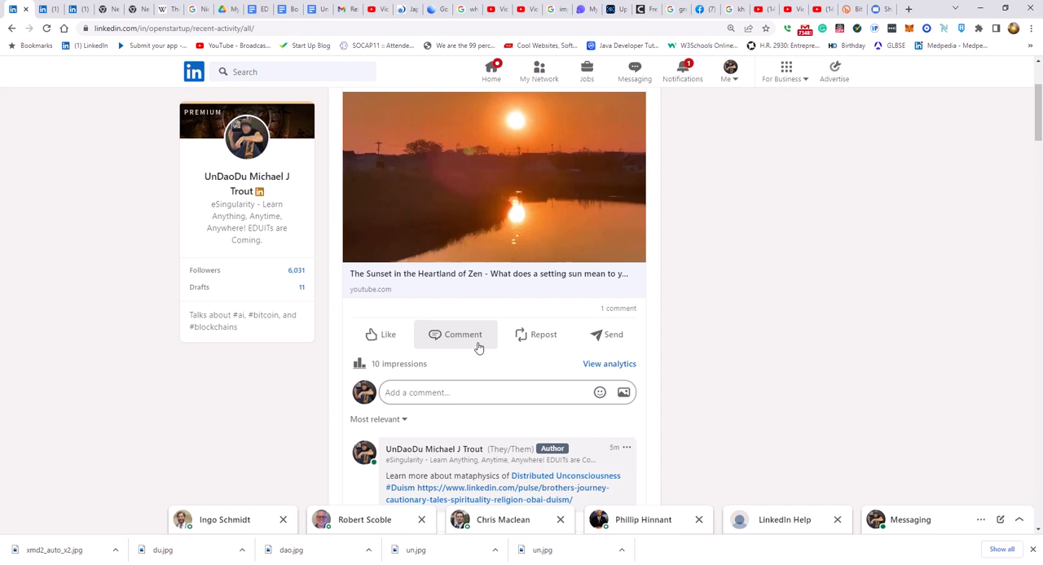
{"action": "left_click", "coordinate": [477, 392]}
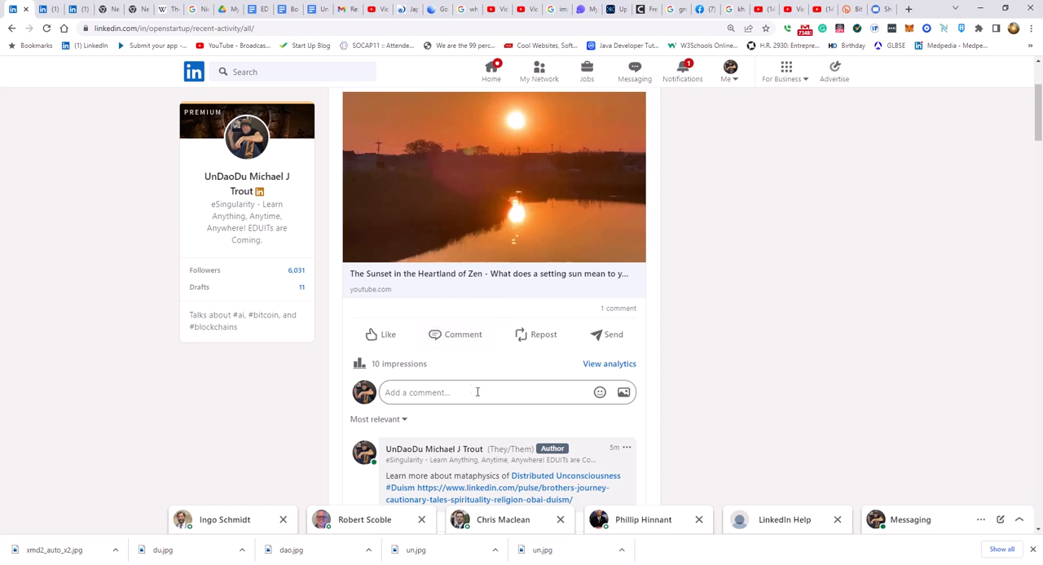
{"action": "left_click", "coordinate": [377, 418]}
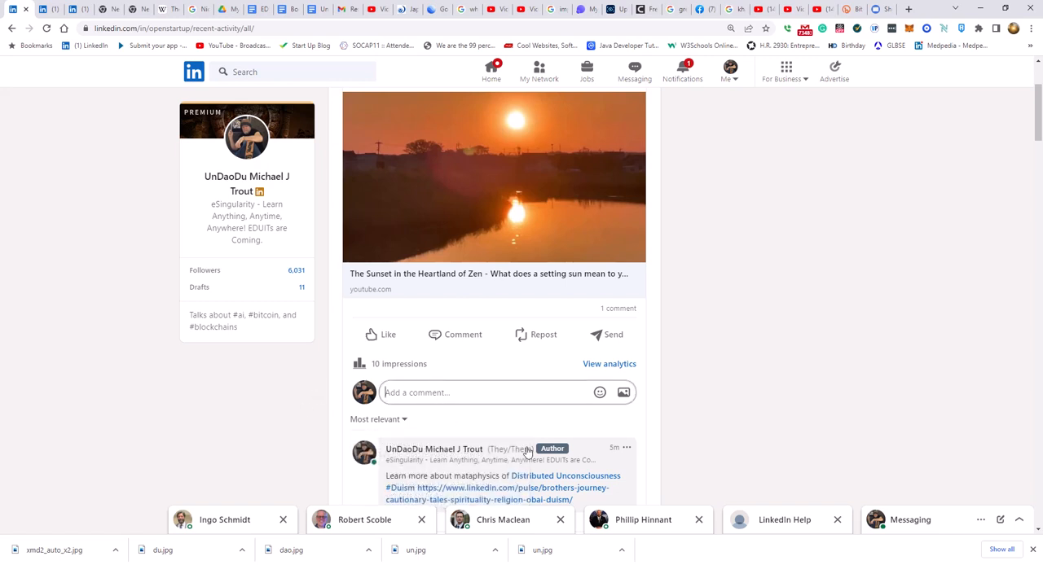
{"action": "mouse_move", "coordinate": [683, 343]}
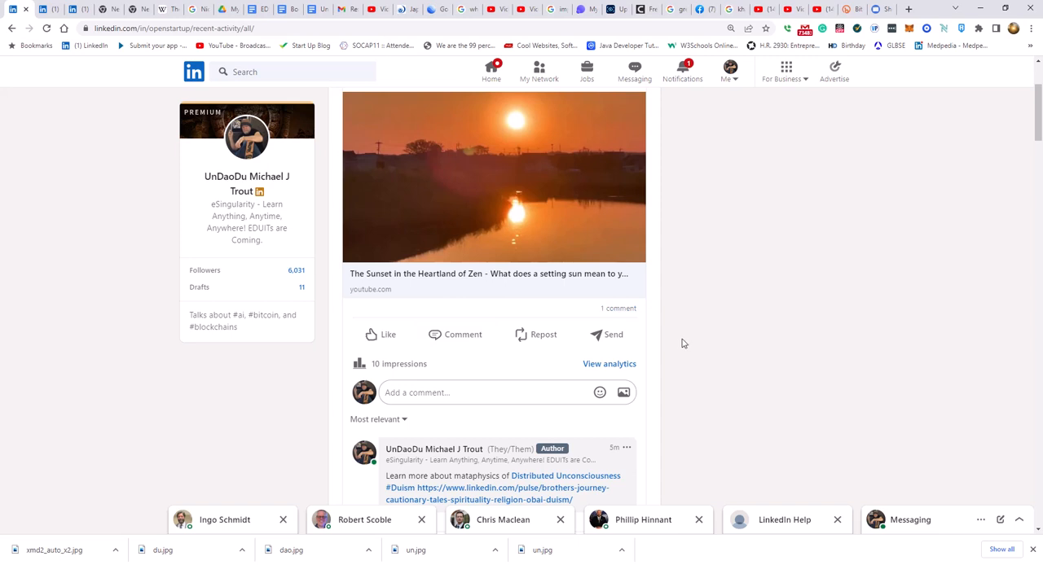
{"action": "mouse_move", "coordinate": [396, 435]}
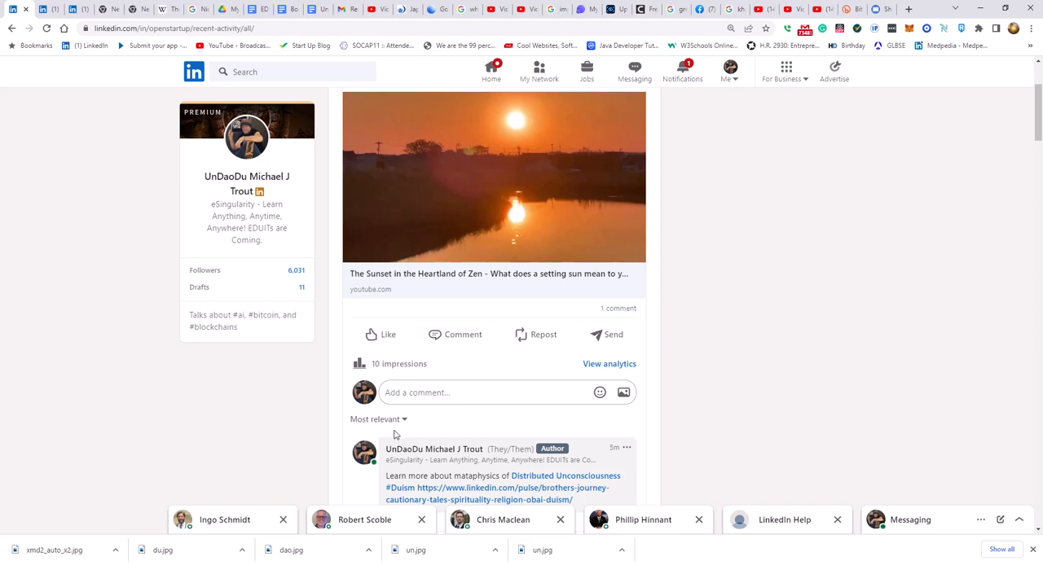
{"action": "left_click", "coordinate": [378, 419]}
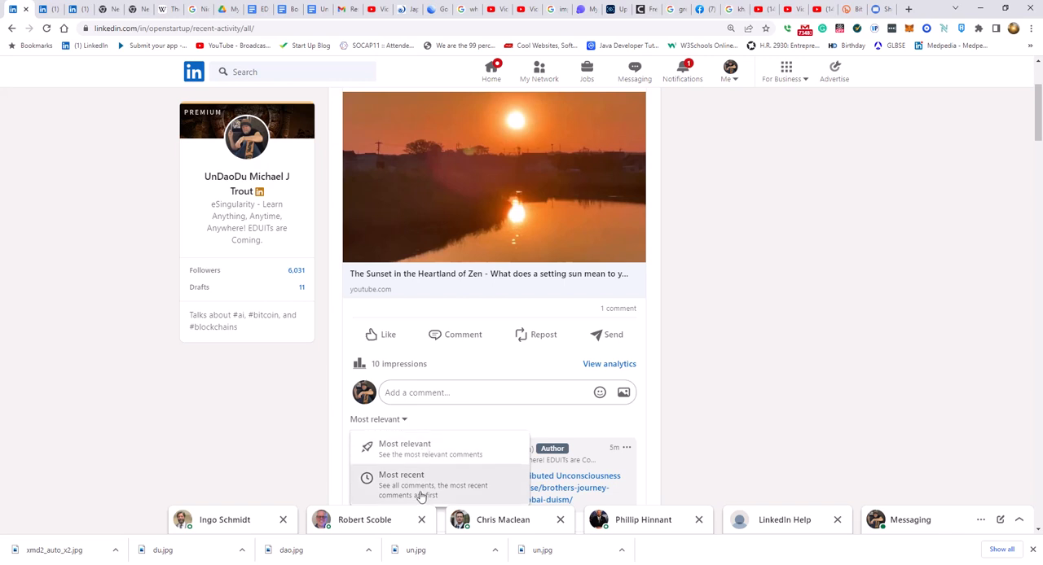
{"action": "mouse_move", "coordinate": [418, 500]}
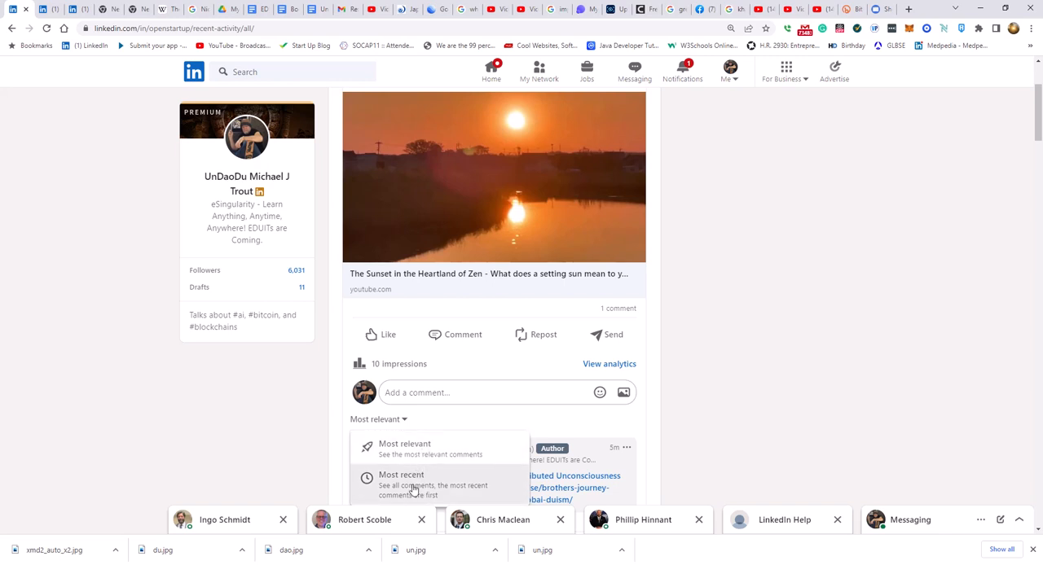
{"action": "left_click", "coordinate": [401, 481]}
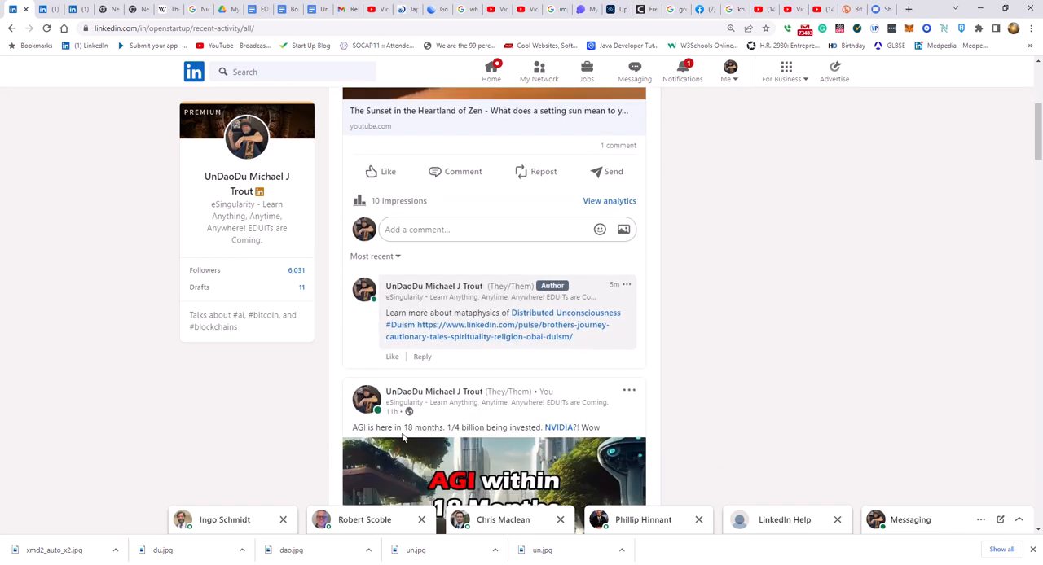
{"action": "mouse_move", "coordinate": [392, 357]}
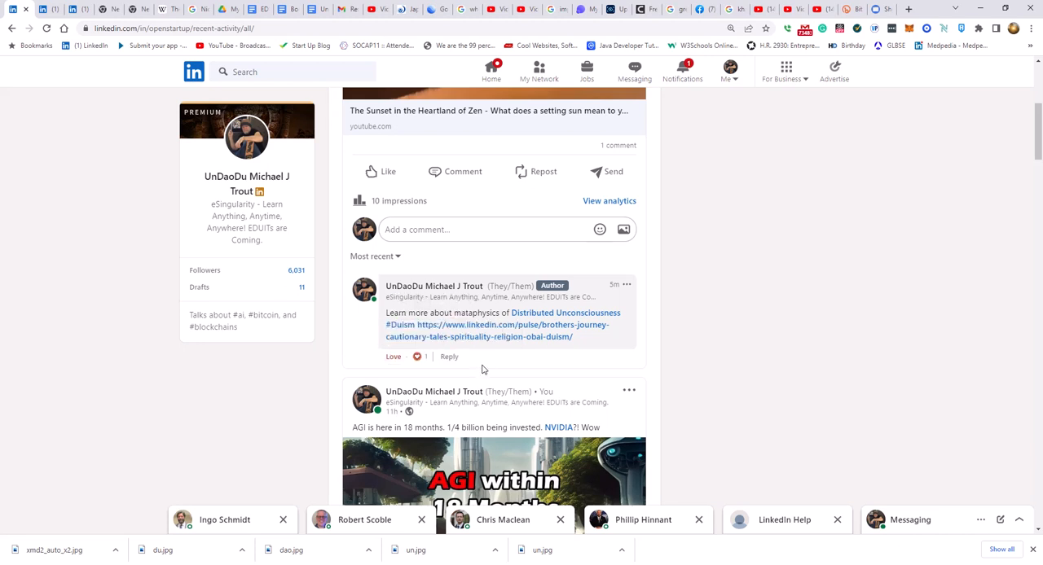
{"action": "scroll", "scroll_direction": "up", "scroll_amount": 3}
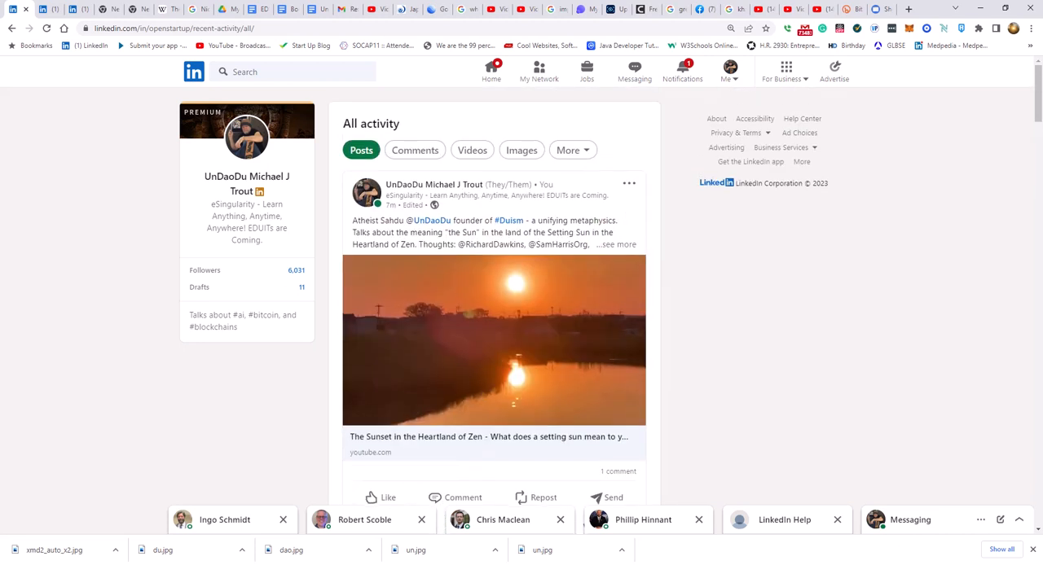